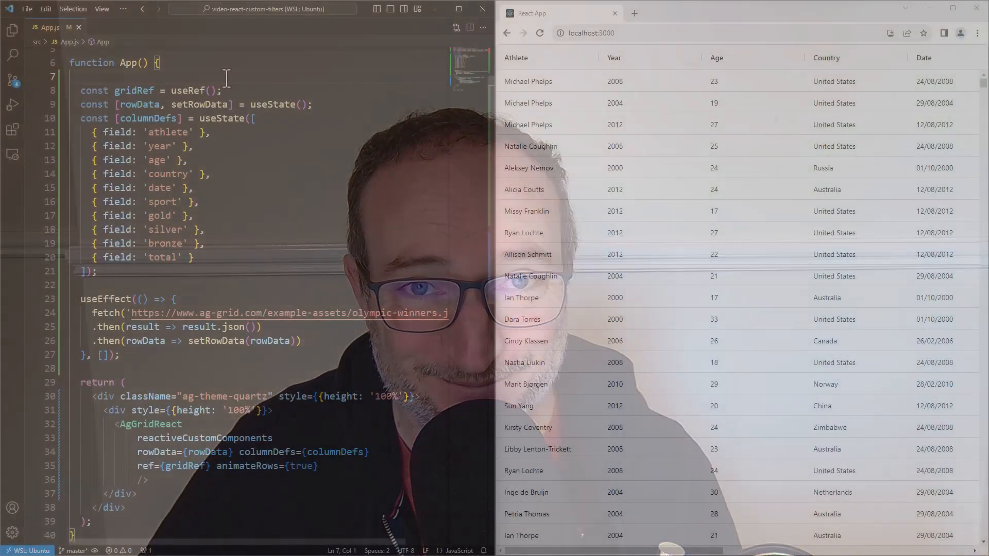
# Add filter: true to the year column definition in App.js and save.
pyautogui.press('ctrl+a')
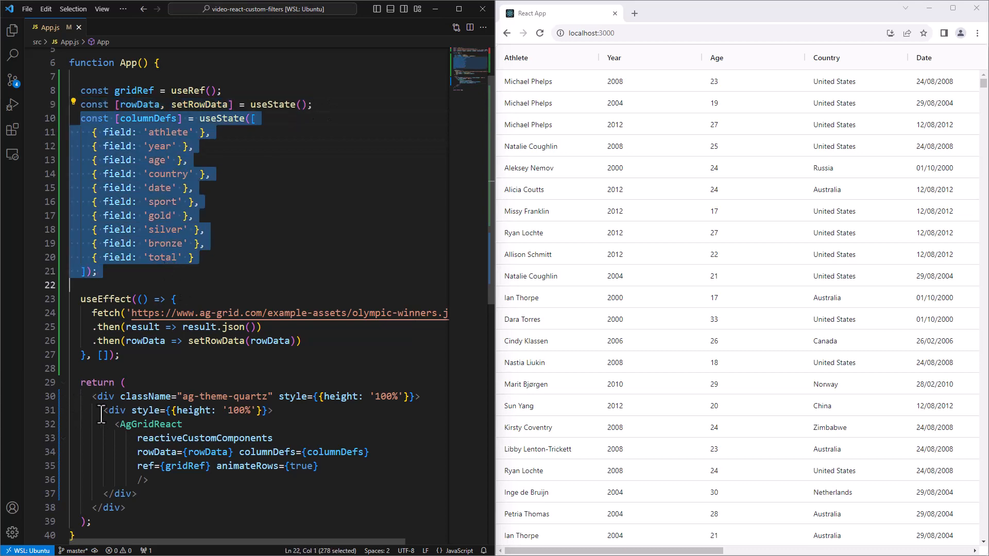
pyautogui.click(192, 502)
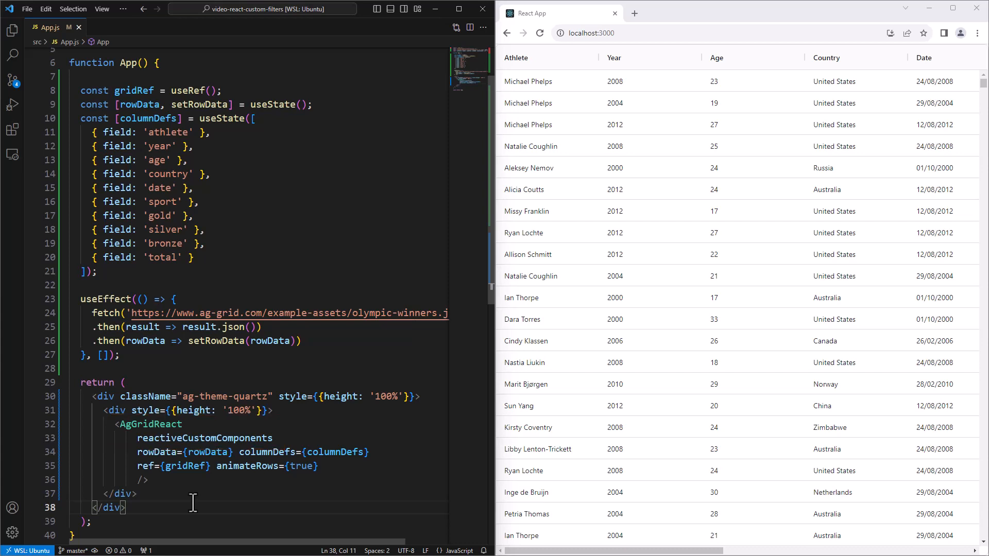
pyautogui.doubleClick(203, 438)
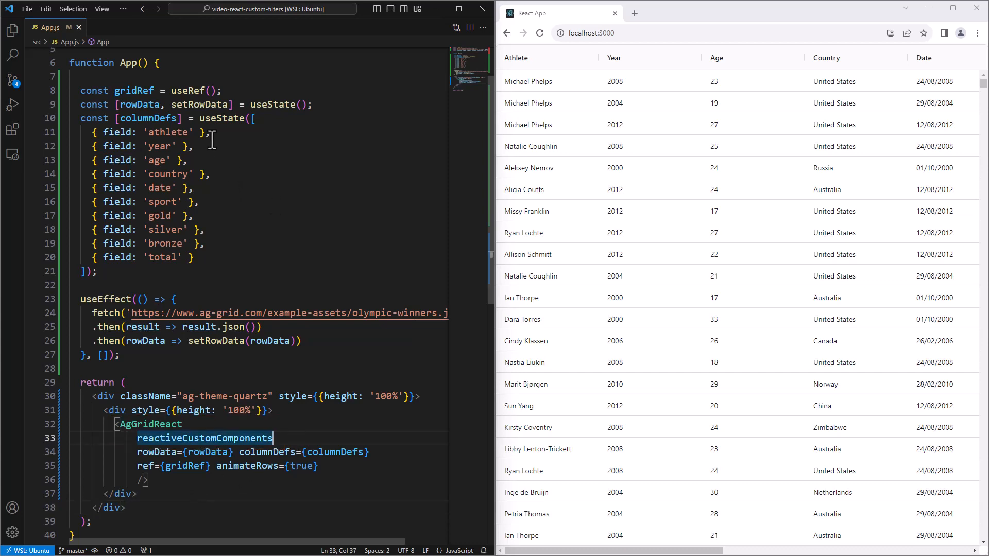
pyautogui.click(195, 145)
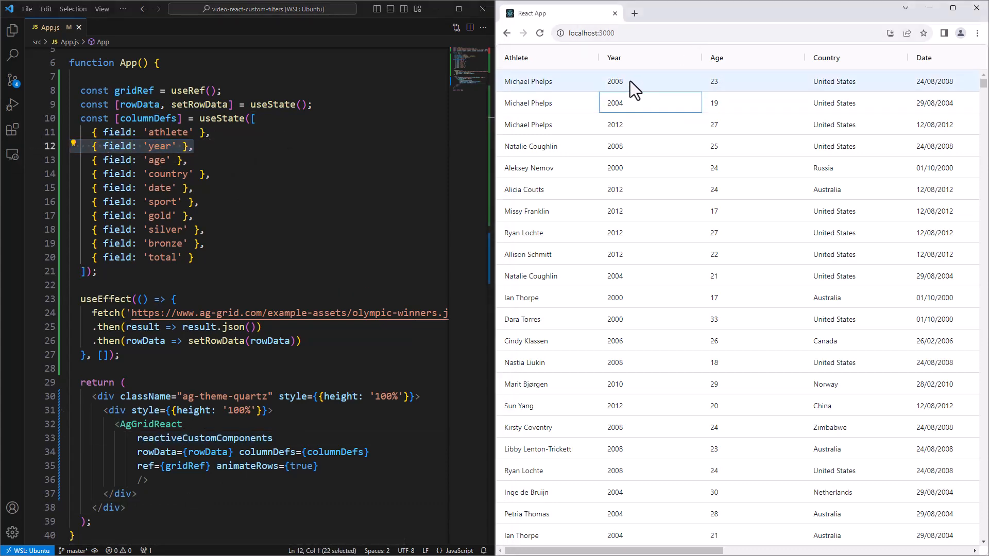
pyautogui.click(630, 81)
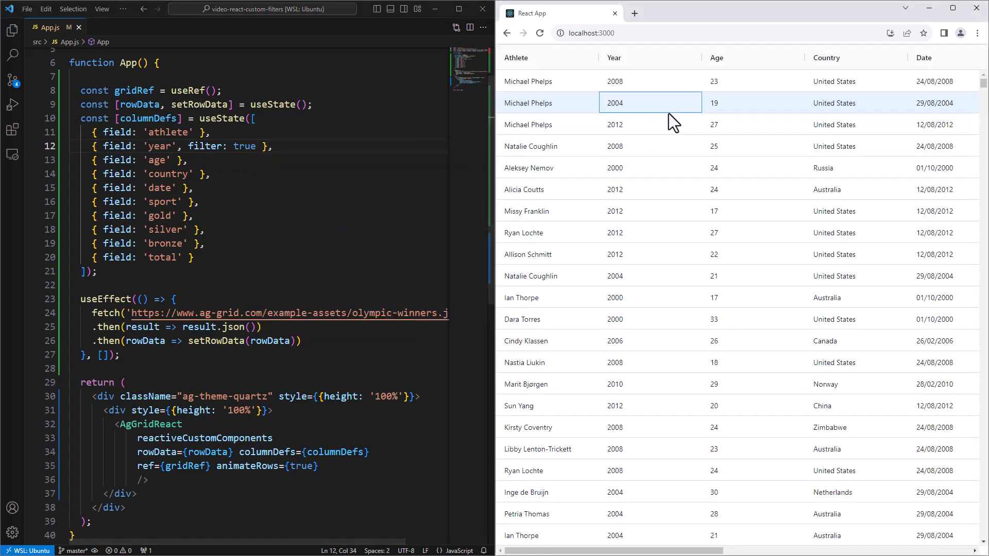
# Try the built-in Year filter in the browser by entering 200.
pyautogui.click(689, 57)
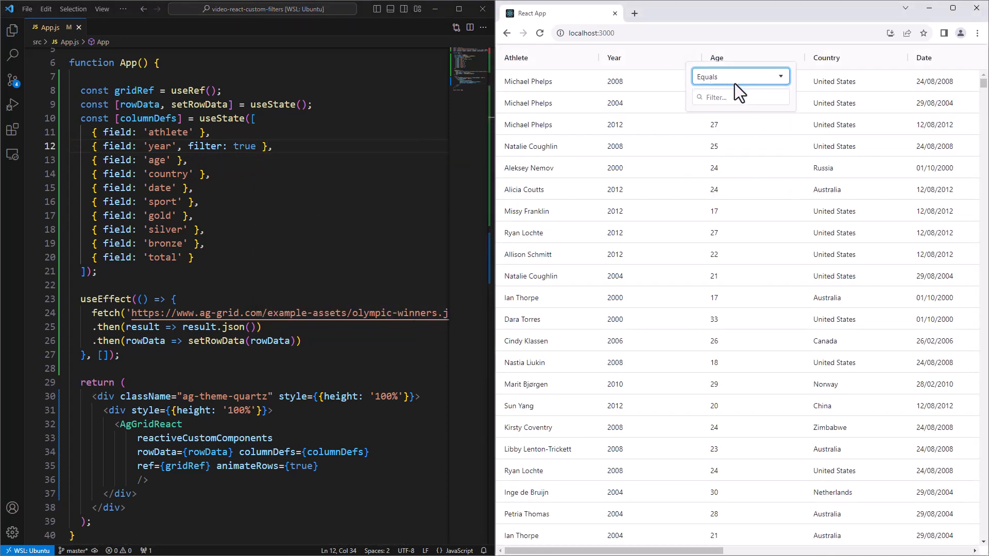
pyautogui.write('200')
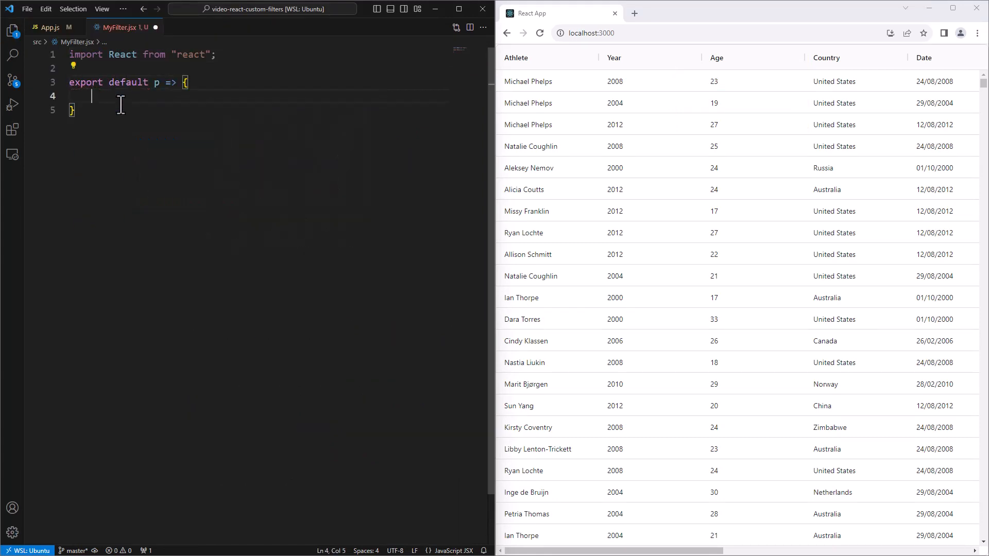
# Make MyFilter.jsx return <>Hello World!!</> and set it as the year column's filter in App.js.
pyautogui.write('return <>Hello World!!</>;')
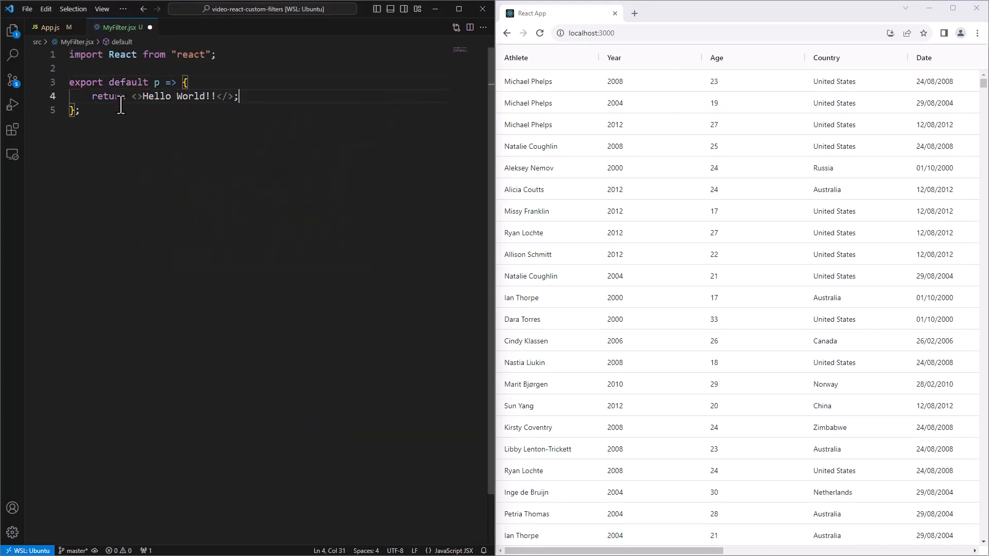
pyautogui.click(49, 27)
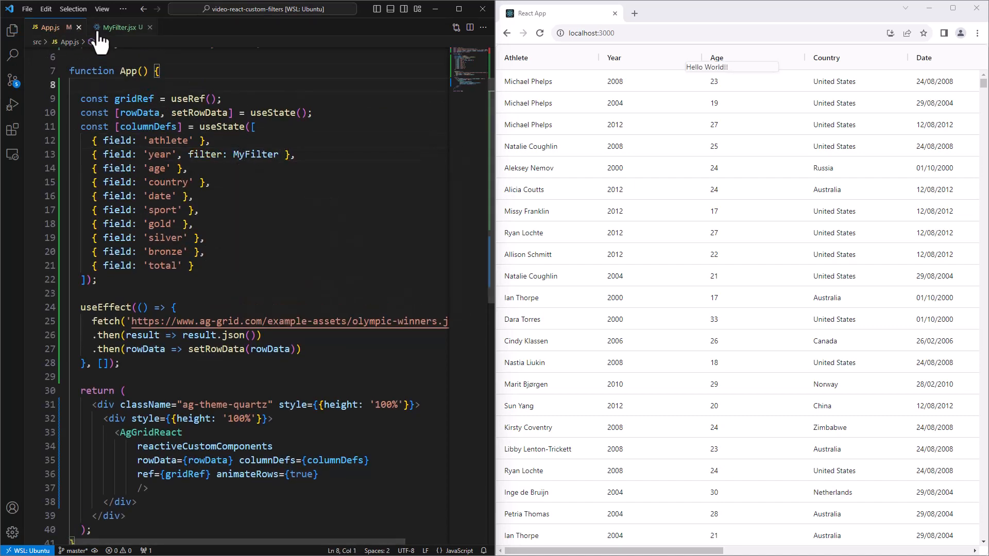
pyautogui.click(119, 27)
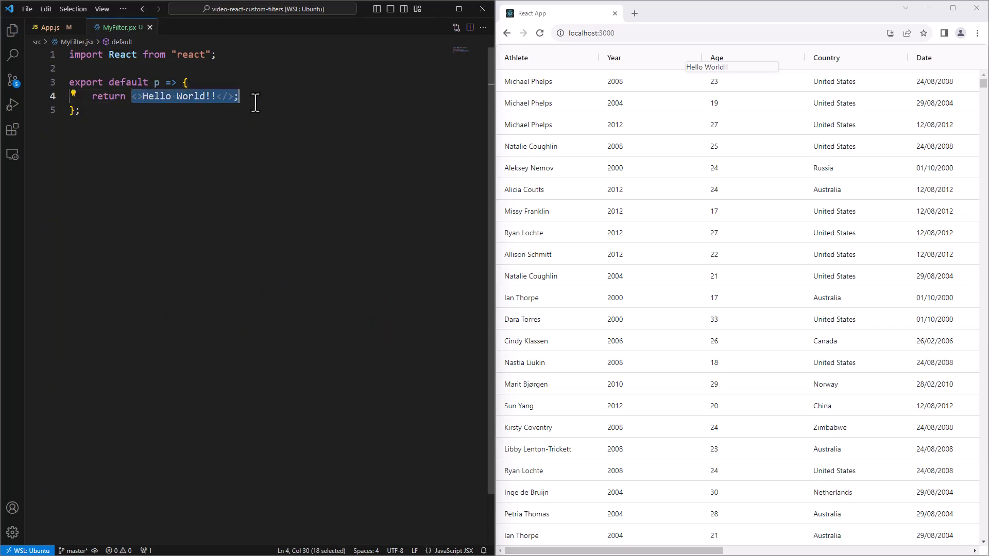
pyautogui.click(50, 27)
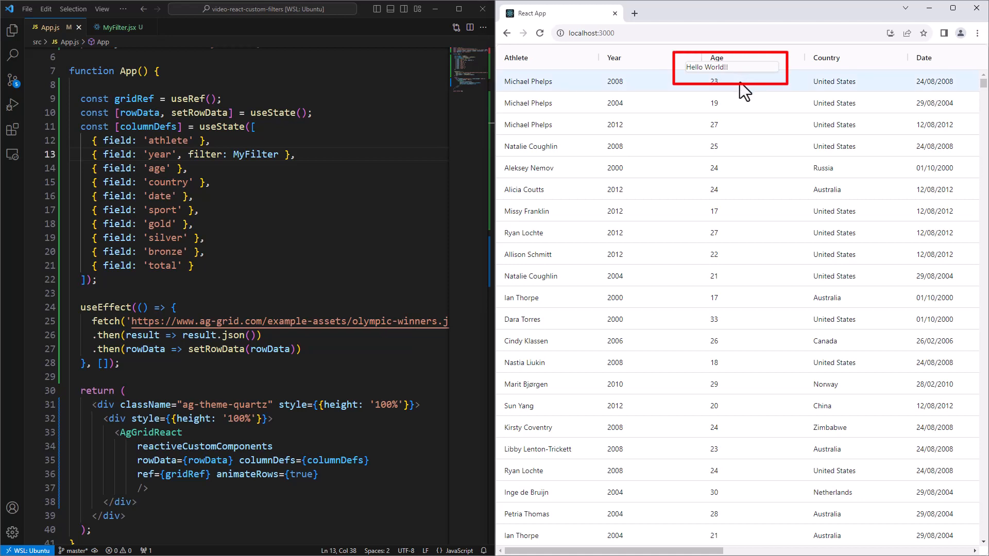
pyautogui.moveTo(748, 89)
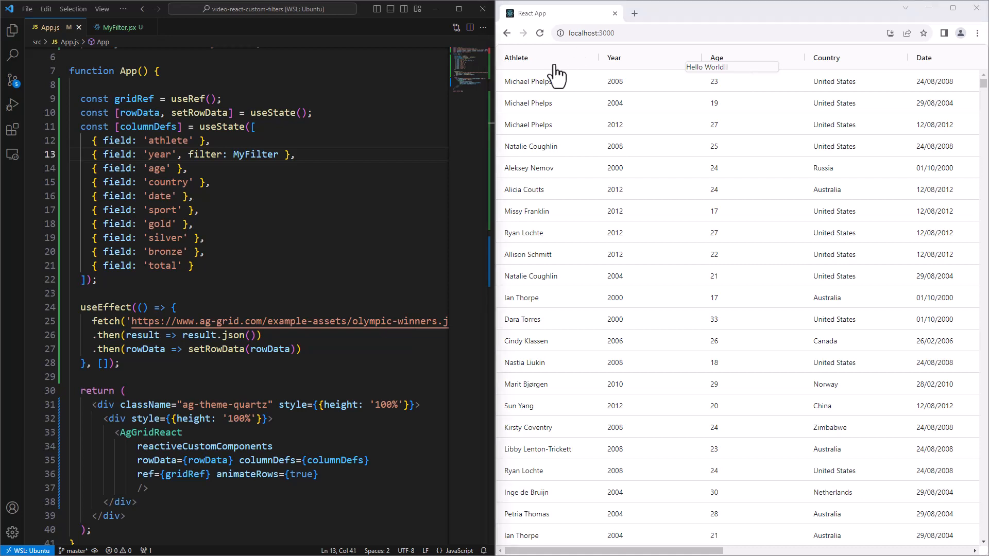
# Add console.log(p) to MyFilter and expand the logged props object in the browser console.
pyautogui.click(114, 27)
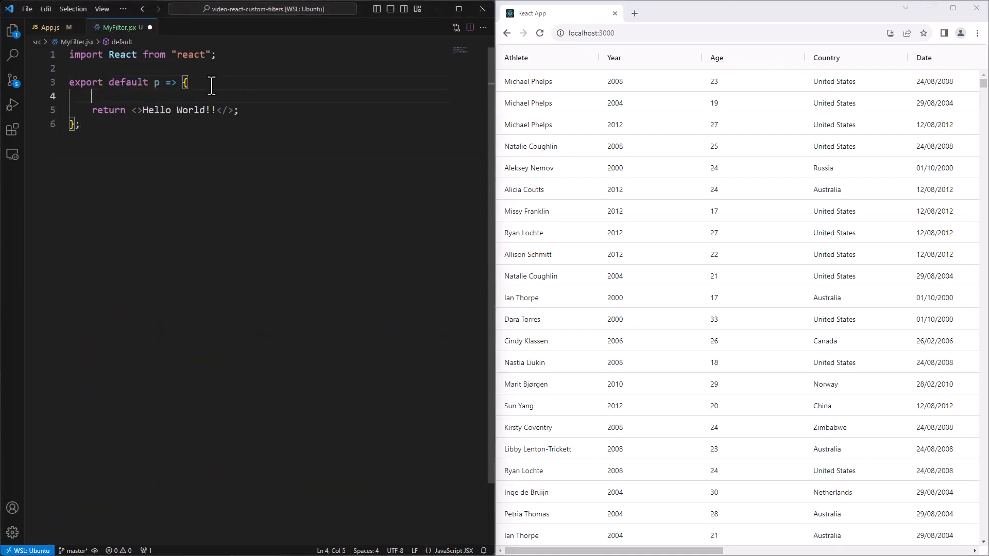
pyautogui.write('console.log(p);')
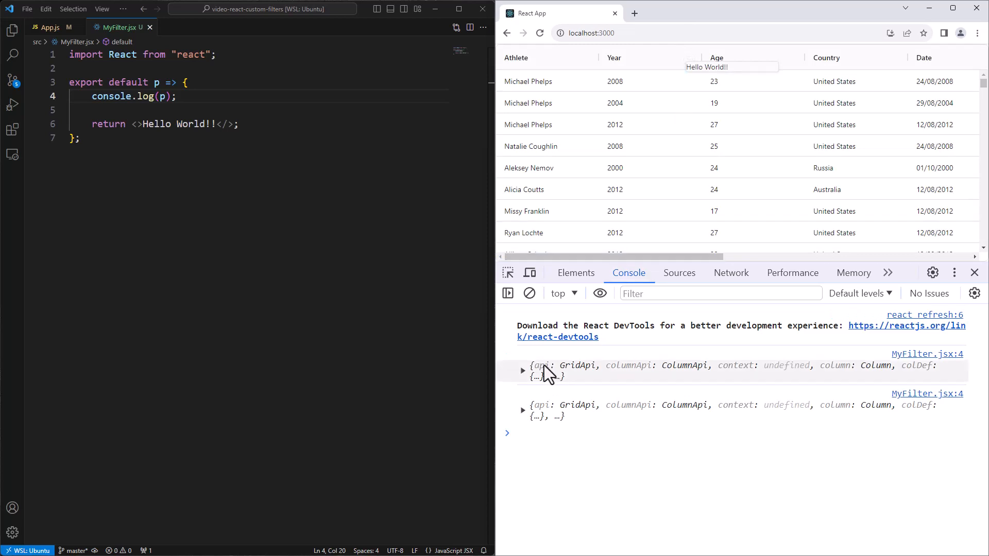
pyautogui.click(522, 370)
pyautogui.write('f')
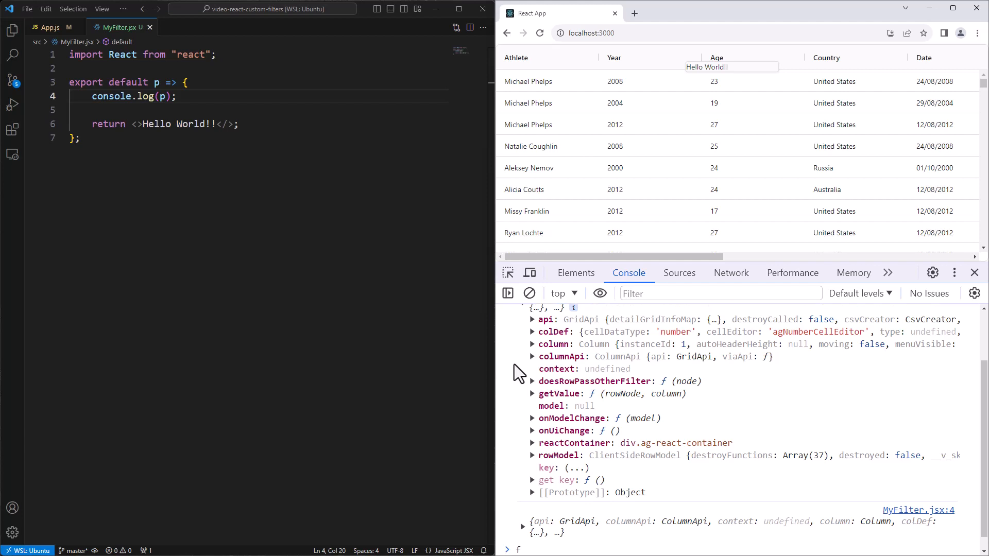
pyautogui.moveTo(523, 357)
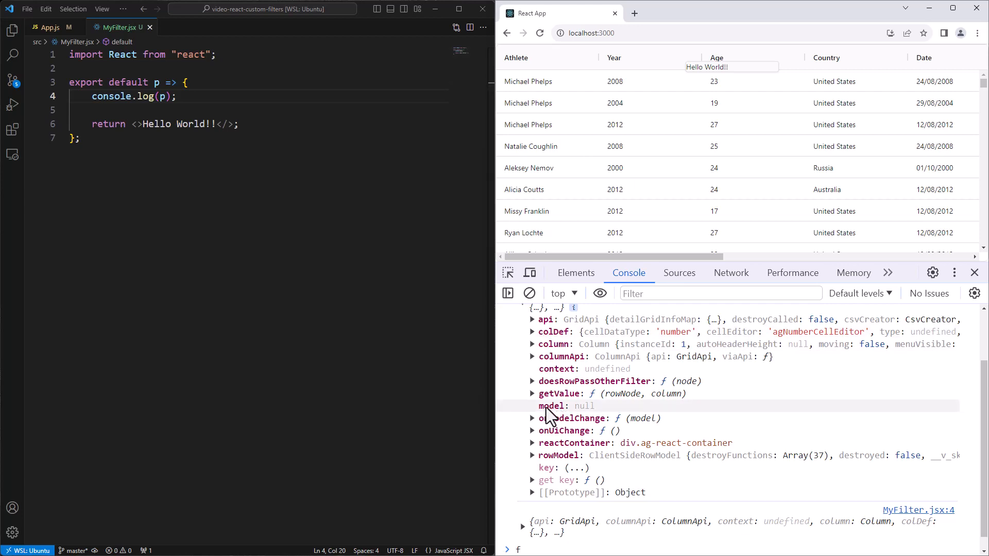
pyautogui.moveTo(544, 419)
pyautogui.write('({model, onModelChange, getValue, colDef})')
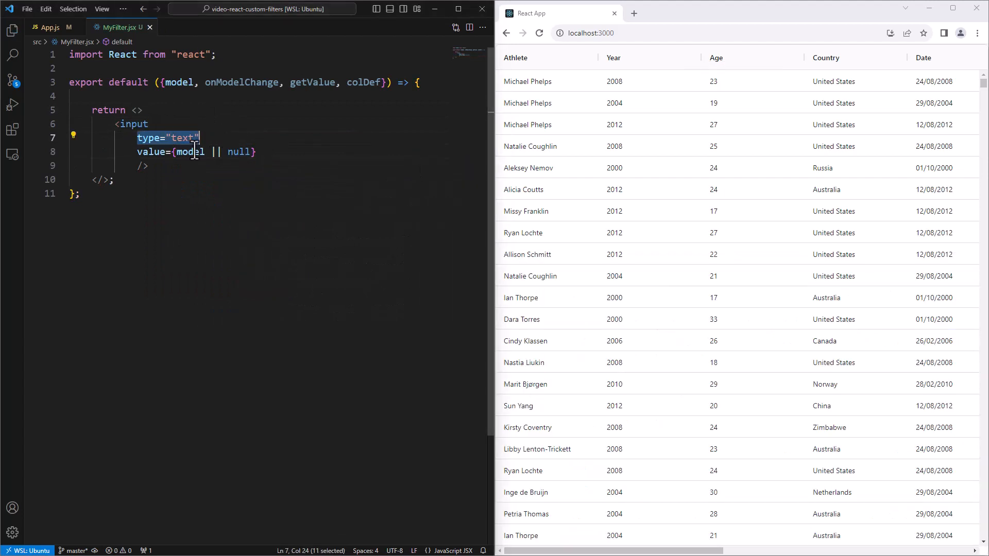
# Render a text input bound to model in MyFilter and show it in the Year filter popup.
pyautogui.click(259, 151)
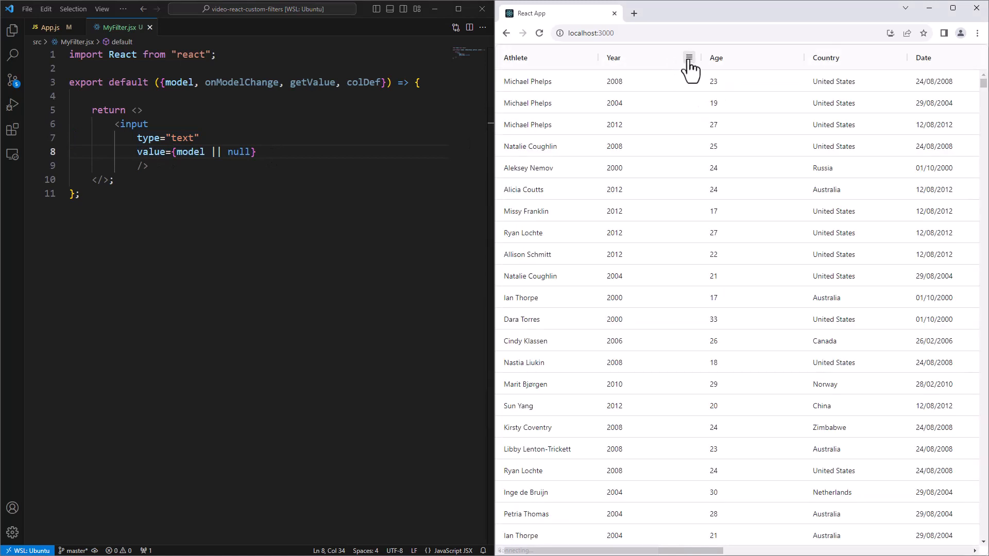
pyautogui.click(688, 58)
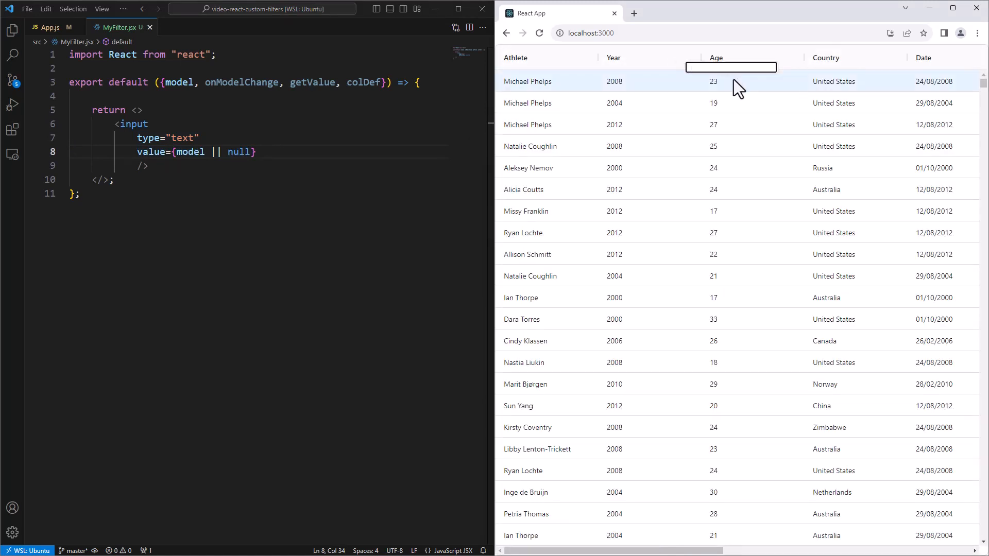
pyautogui.press('Enter')
pyautogui.write('const newValue = p')
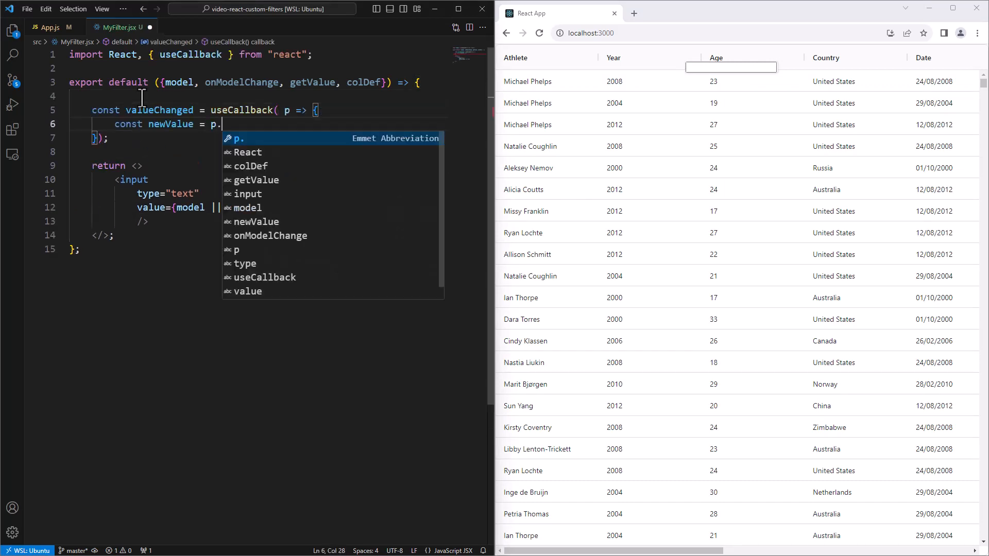
# Add a useCallback valueChanged handler feeding e.target.value to onModelChange and begin doesFilterPass.
pyautogui.write('.target.value;')
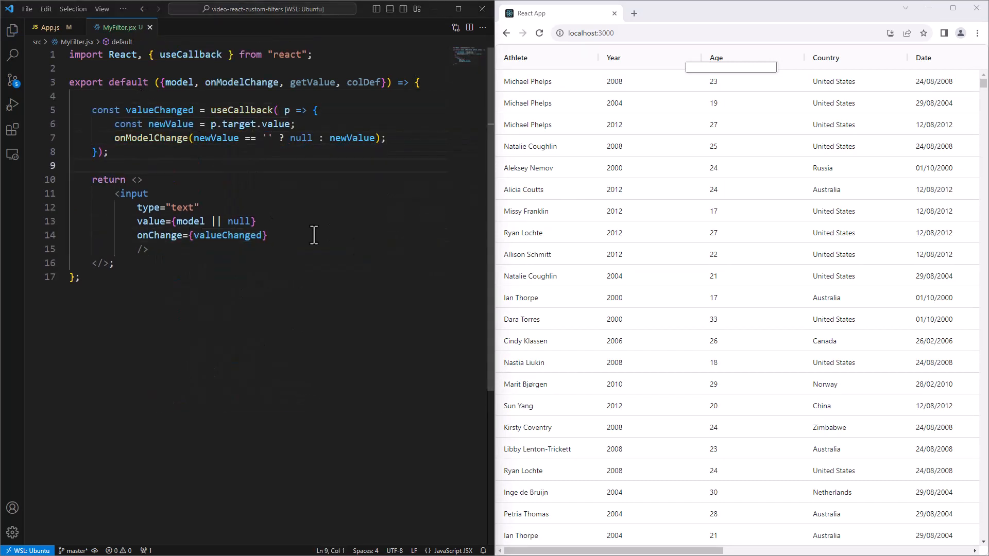
pyautogui.doubleClick(201, 235)
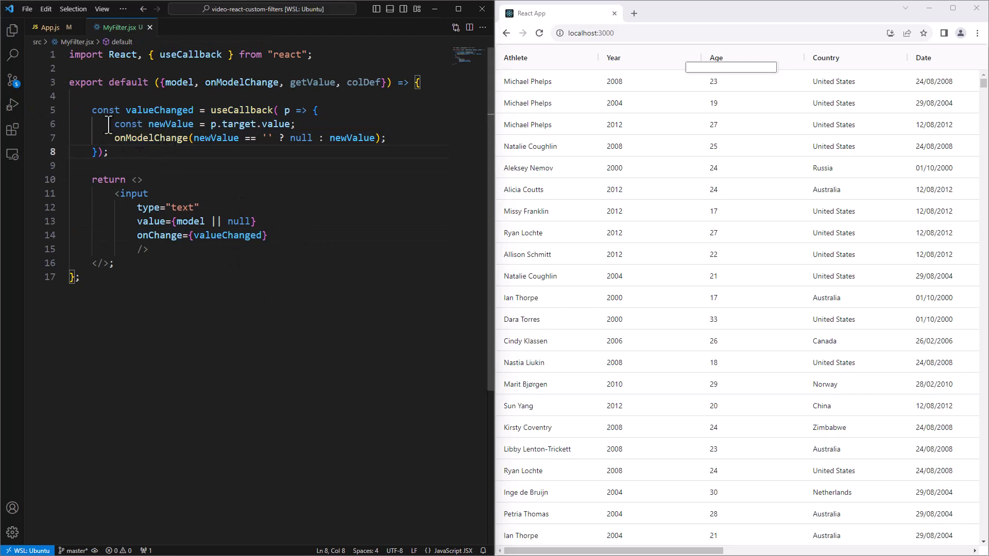
pyautogui.doubleClick(116, 137)
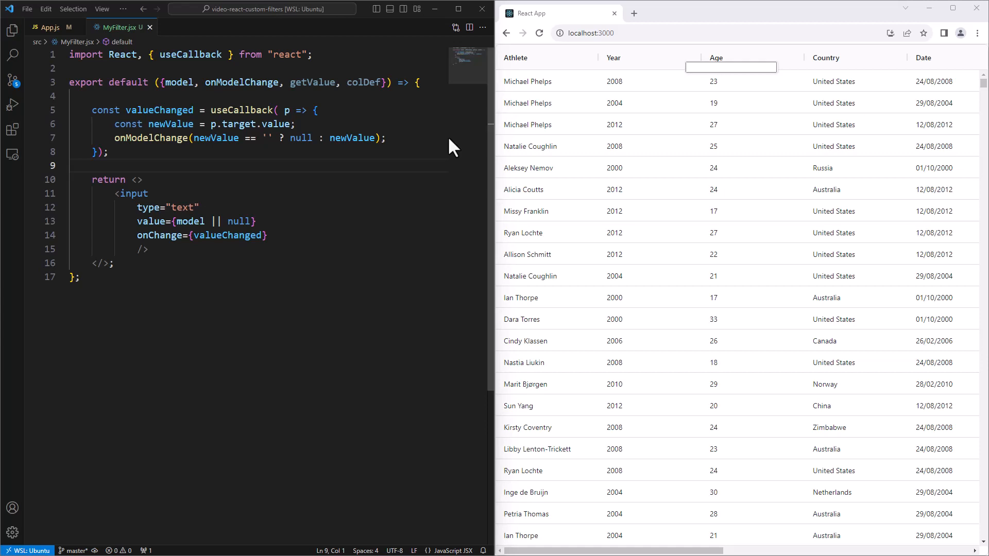
pyautogui.write('const doesFilterPass = useCallback( p => {')
pyautogui.write('import { useGridFilter } from "ag-grid-react";')
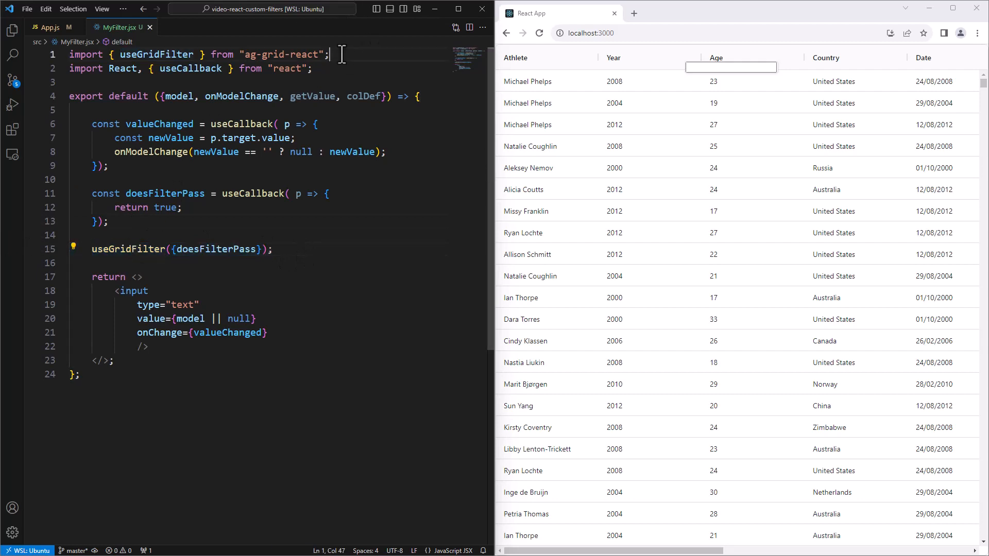
# Add console.log(p) as the first line inside the doesFilterPass callback.
pyautogui.click(271, 248)
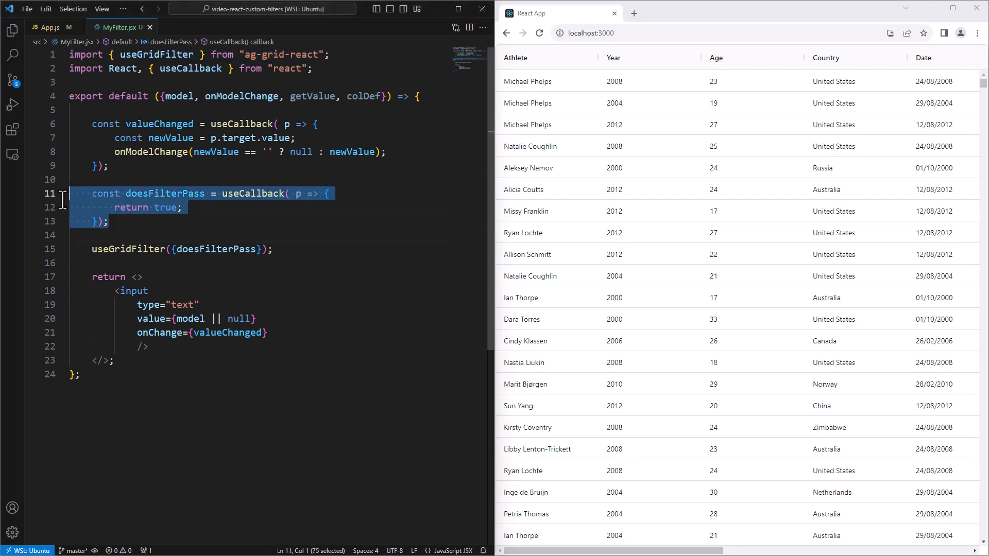
pyautogui.doubleClick(164, 207)
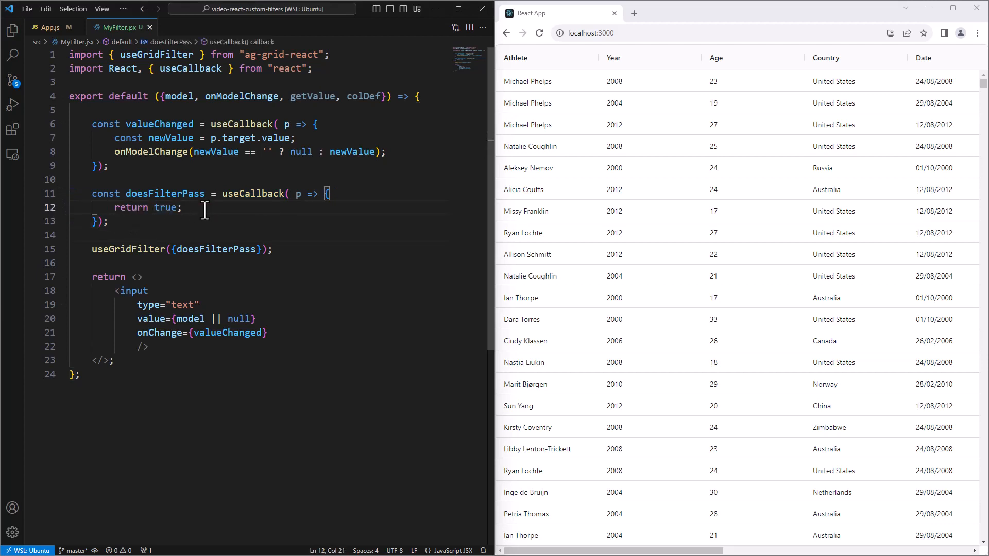
pyautogui.doubleClick(298, 194)
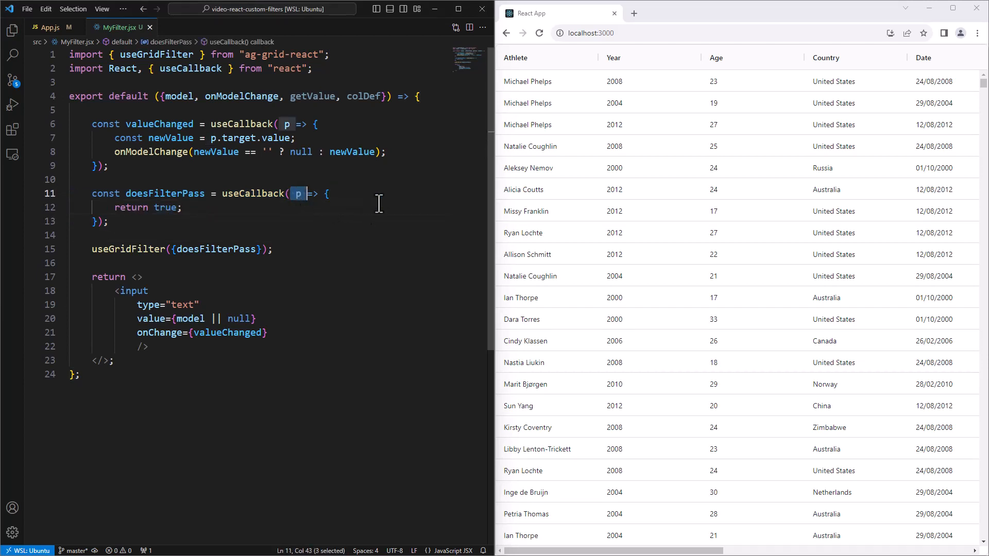
pyautogui.write('console.log(p);')
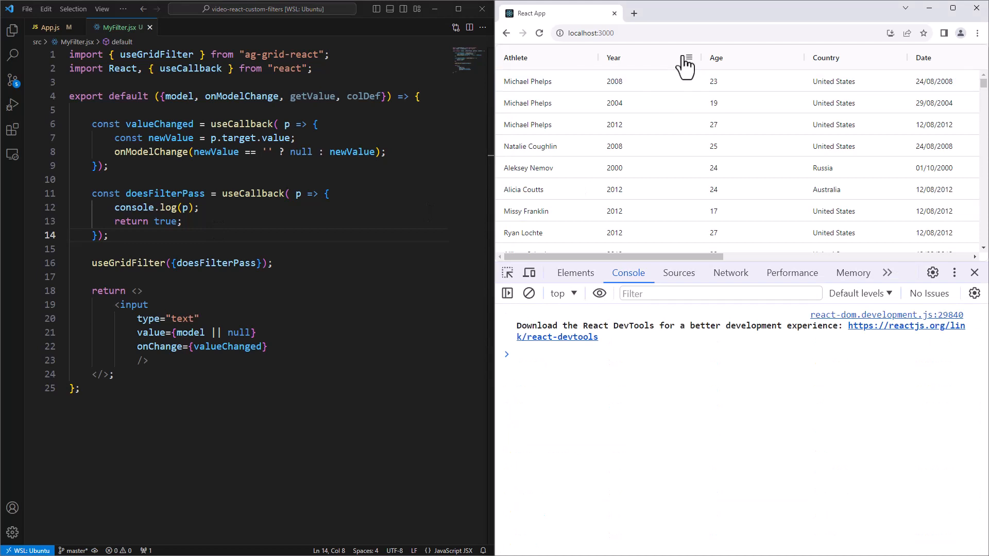
# Default the input value to '', filter Year with 33 and expand a logged RowNode entry.
pyautogui.click(685, 57)
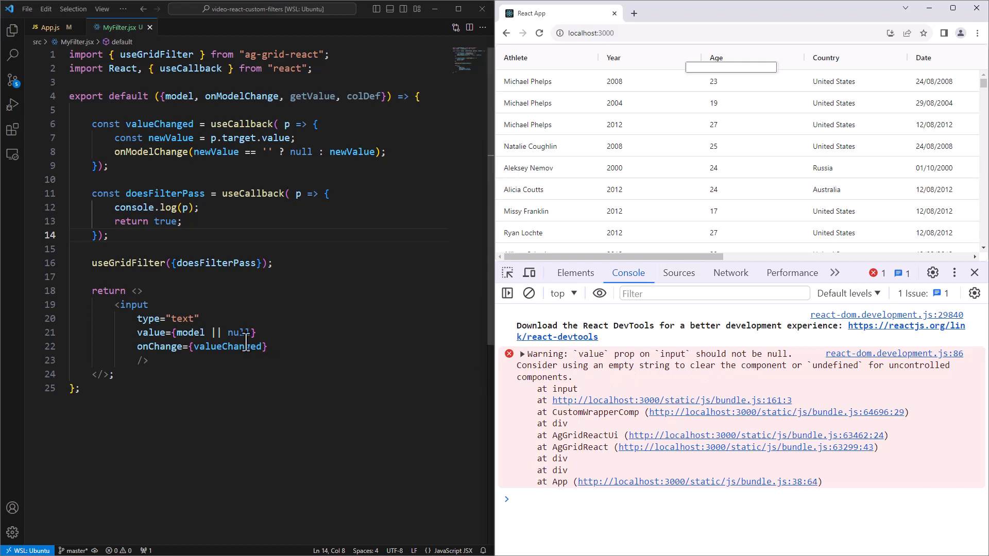
pyautogui.doubleClick(238, 333)
pyautogui.write("'")
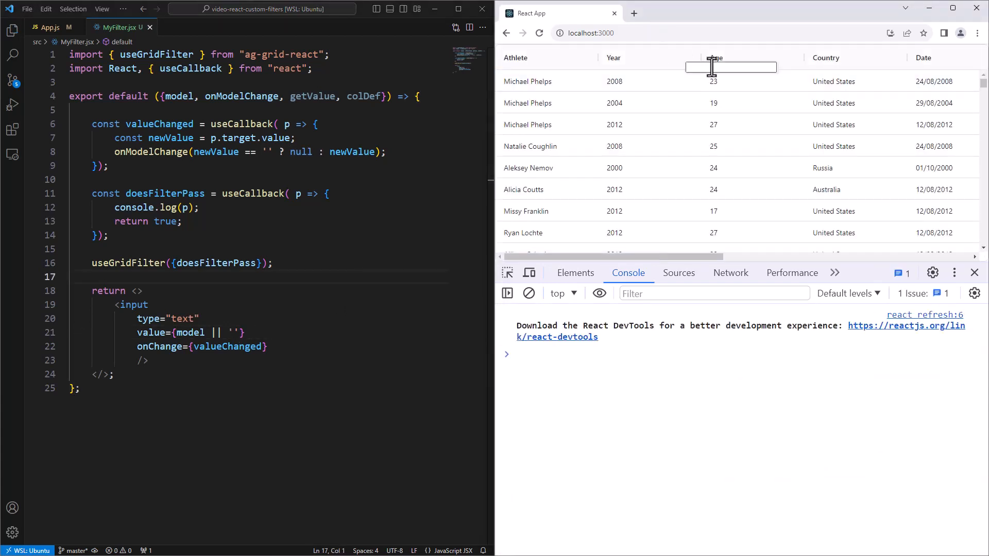
pyautogui.write('3')
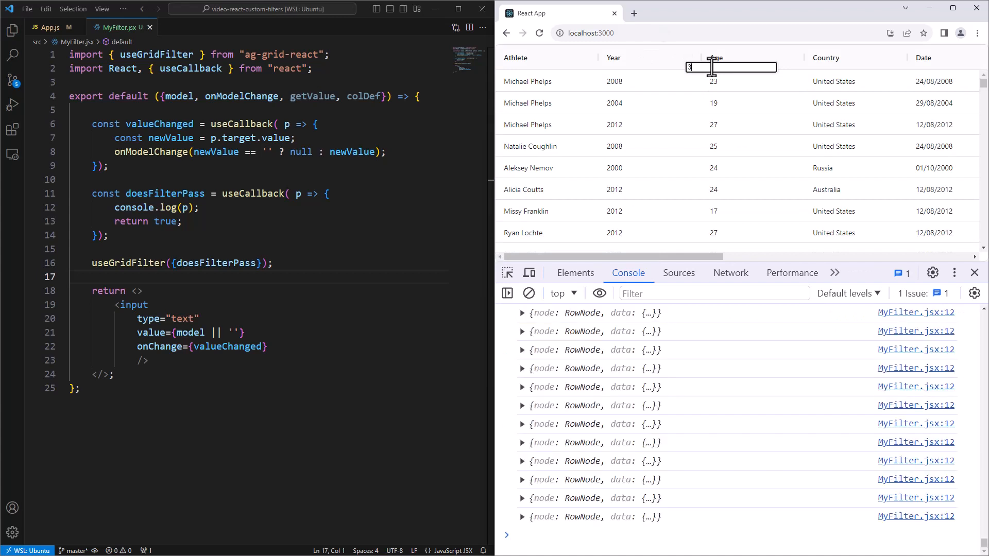
pyautogui.write('3')
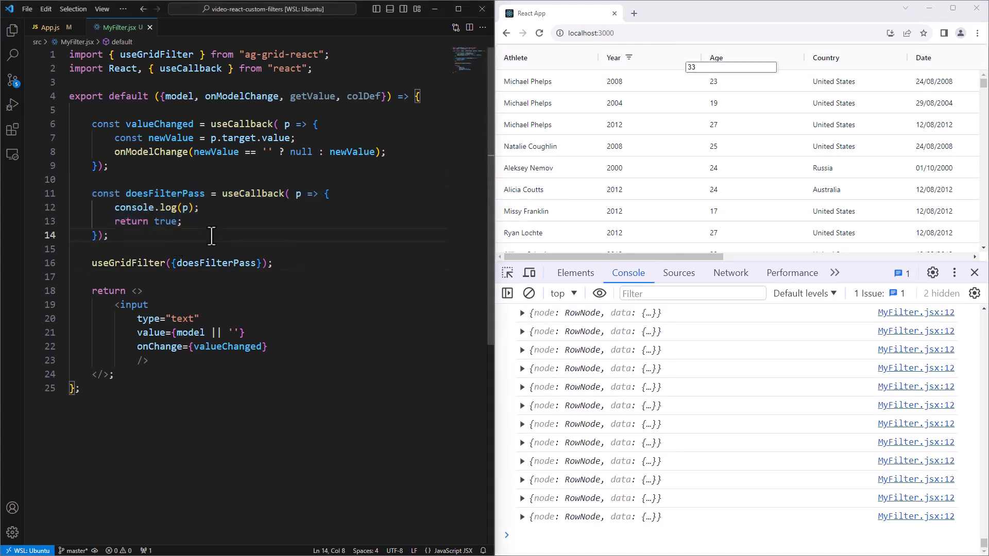
pyautogui.moveTo(711, 523)
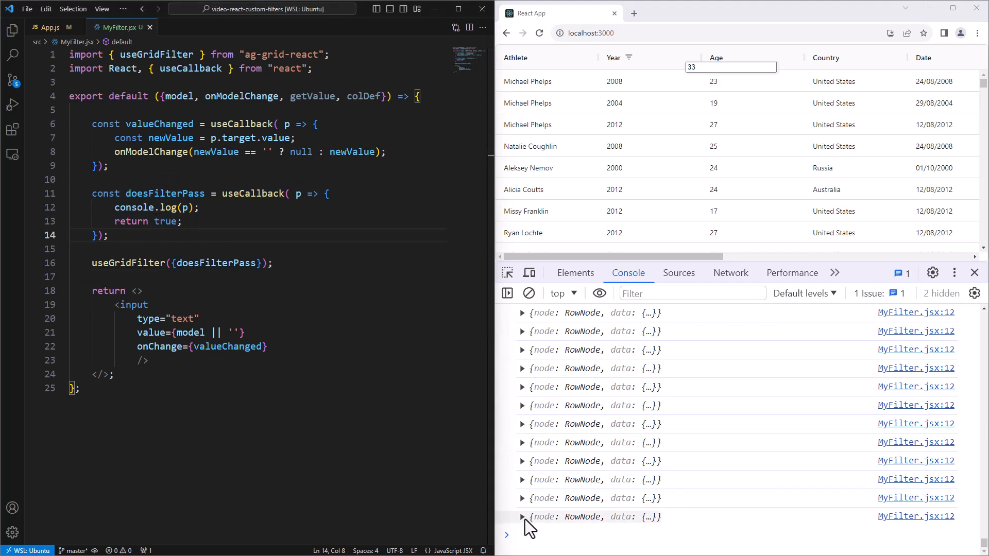
pyautogui.click(523, 515)
pyautogui.write('(')
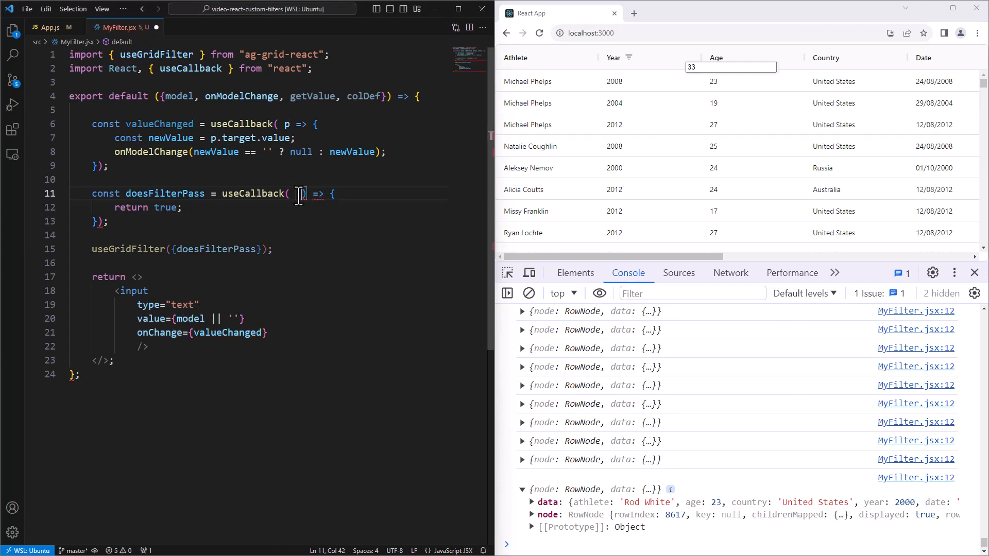
# Destructure {data, node} in doesFilterPass, return data.year == model, and filter Year with 2008.
pyautogui.write('{data, node}')
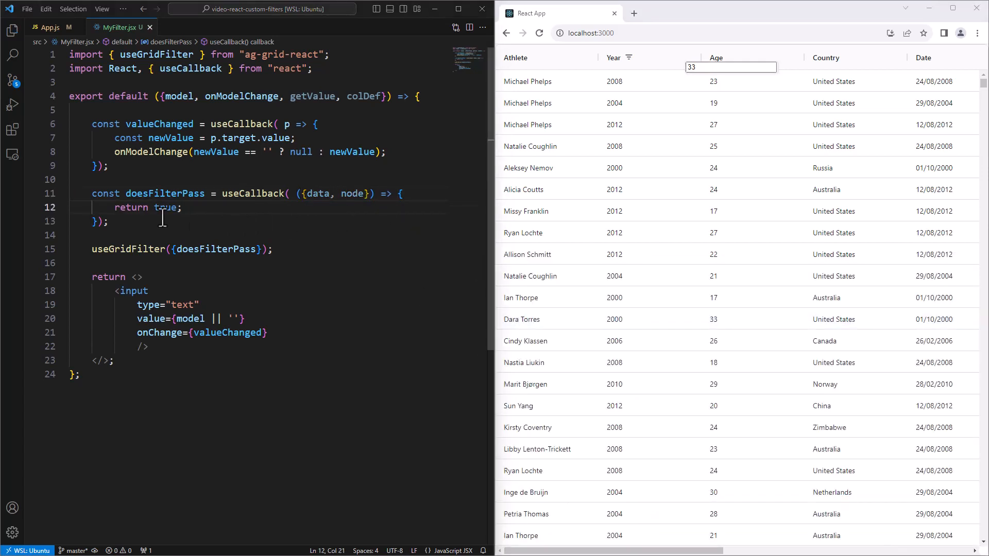
pyautogui.doubleClick(165, 207)
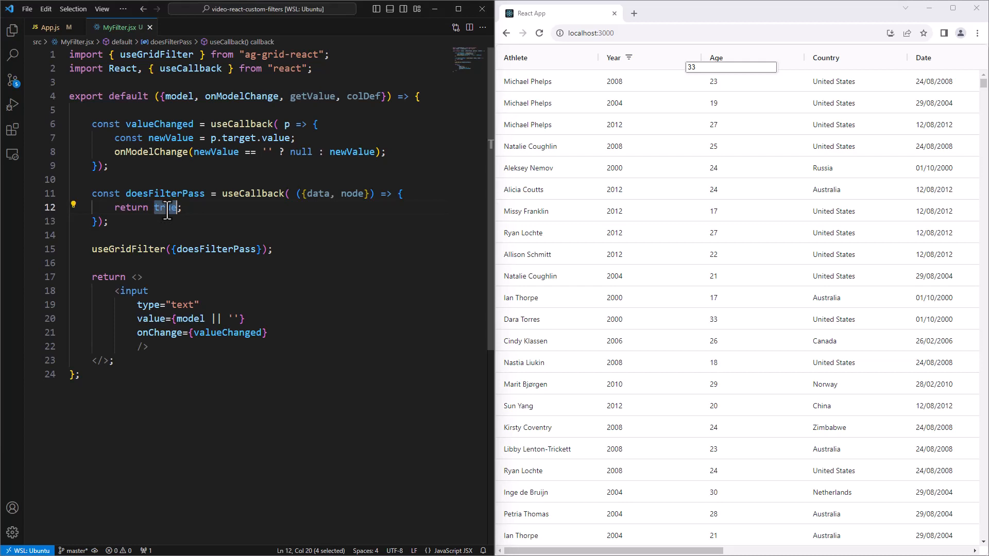
pyautogui.write('data.year')
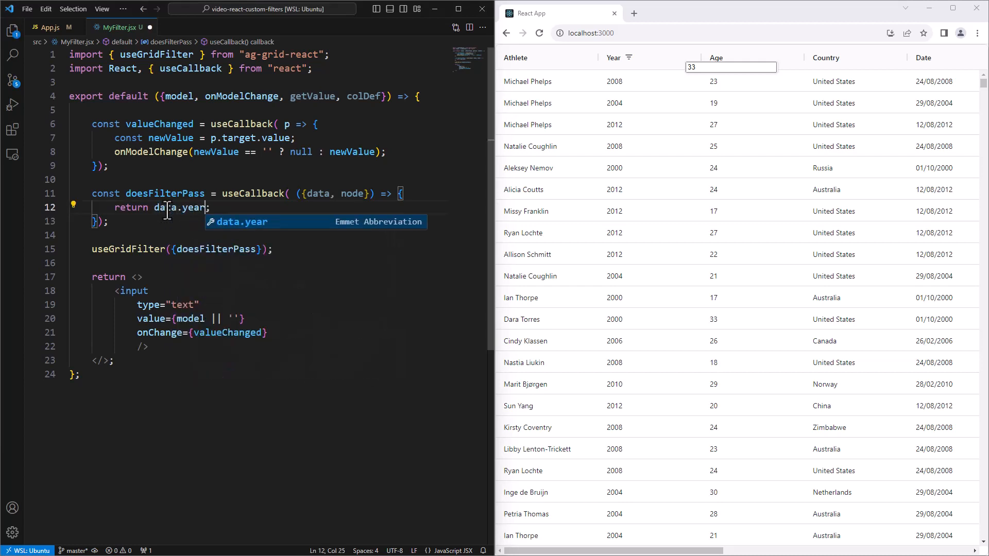
pyautogui.write('== model')
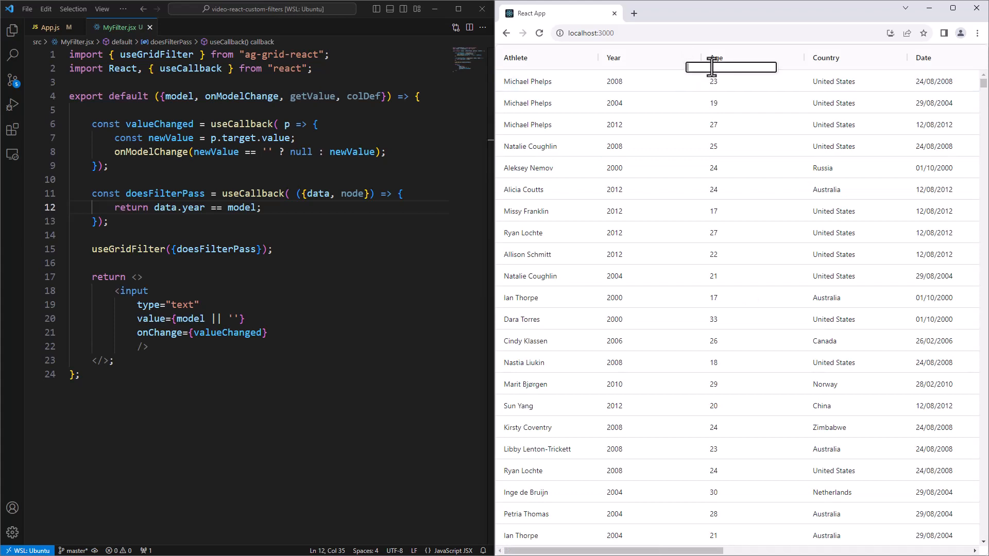
pyautogui.write('2008')
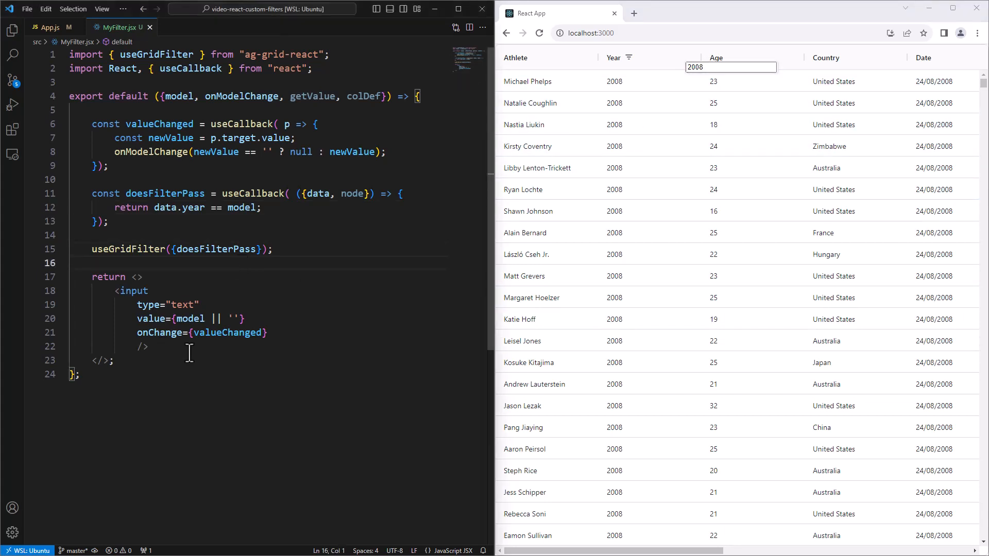
# Review the valueChanged and doesFilterPass callbacks and open a new line inside the pass check.
pyautogui.click(268, 333)
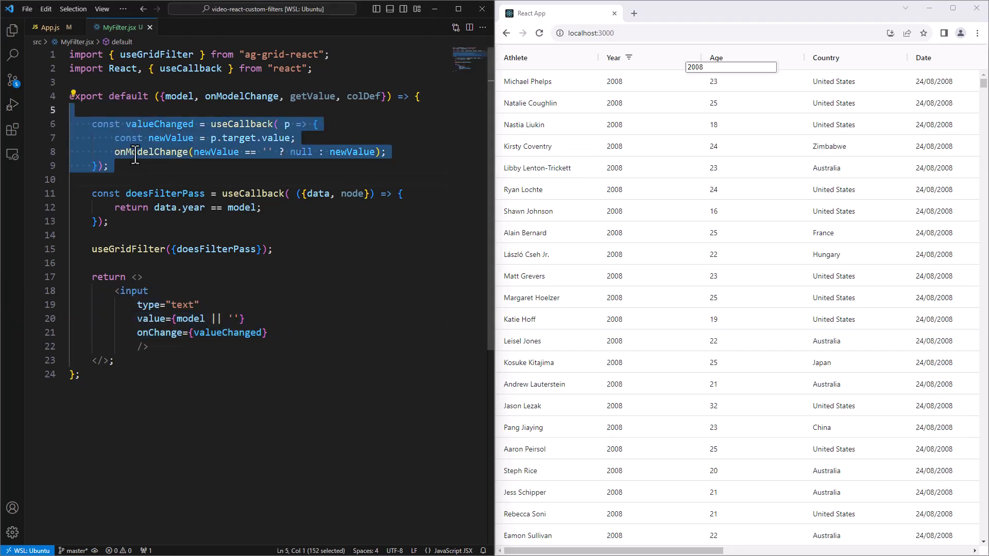
pyautogui.doubleClick(151, 152)
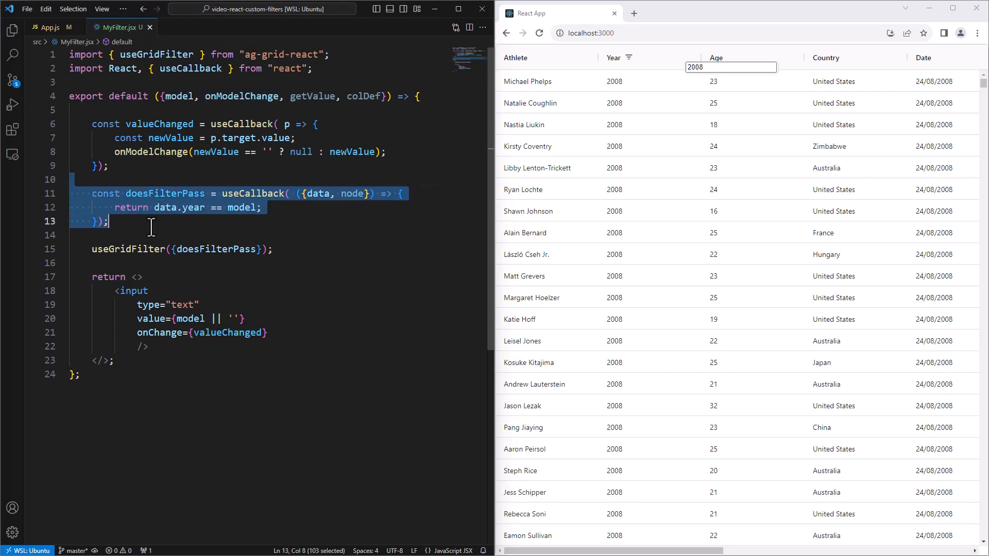
pyautogui.doubleClick(128, 248)
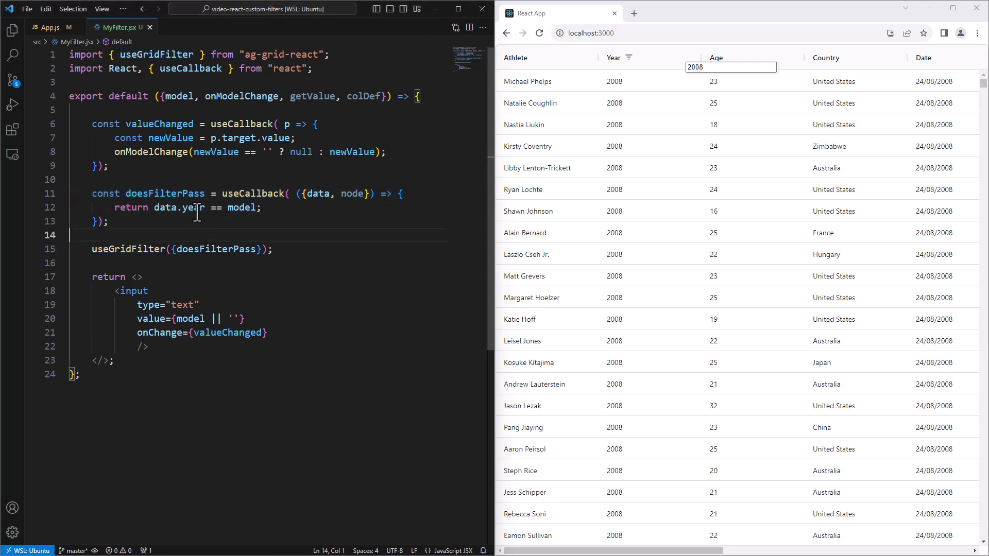
pyautogui.doubleClick(192, 207)
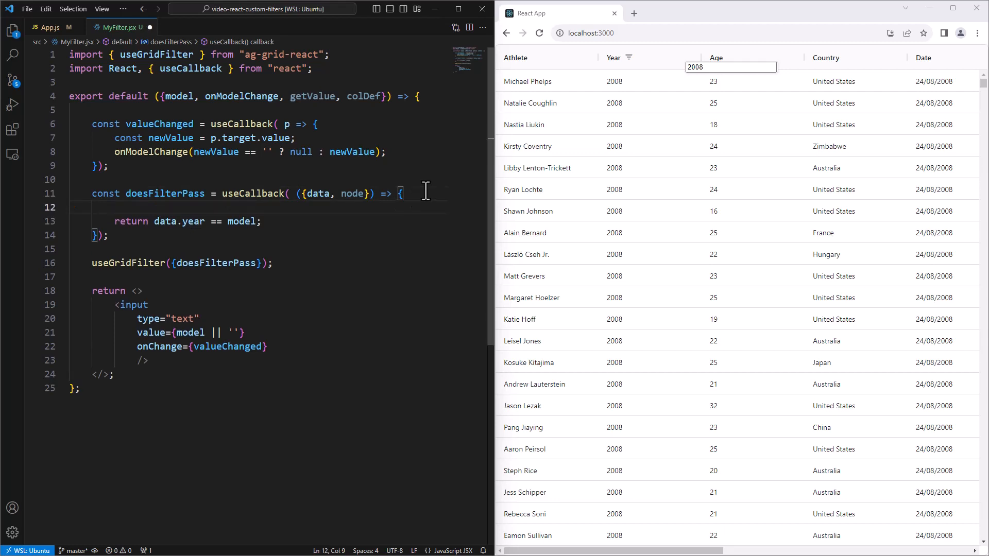
# Read const value = data[colDef.field], return value == model, and filter Year with 2004.
pyautogui.write('const value')
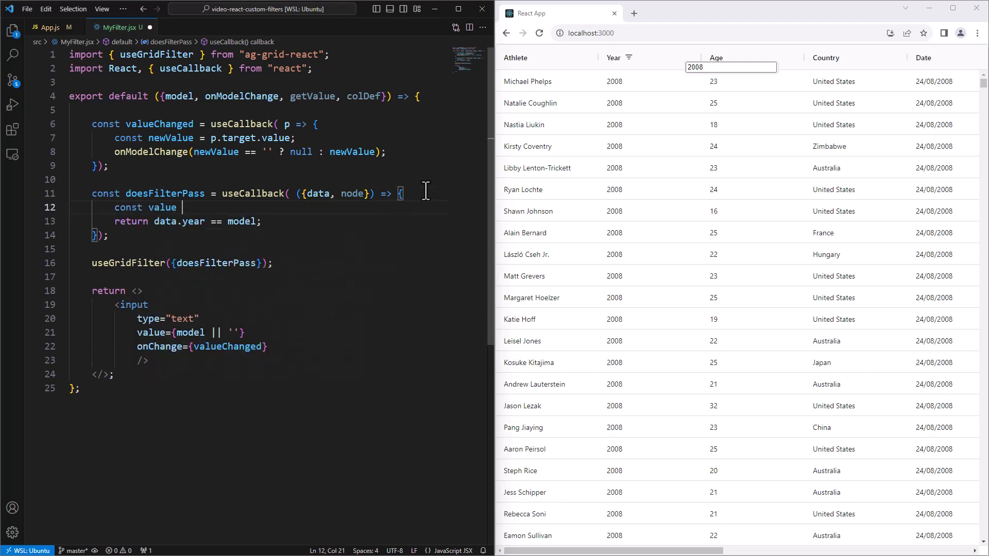
pyautogui.write('= data[]')
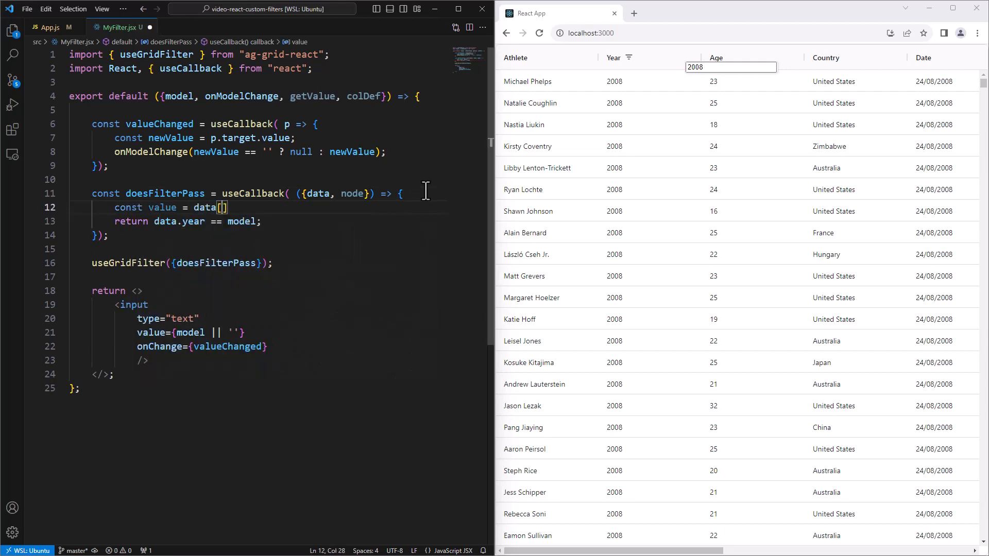
pyautogui.write('colDef.')
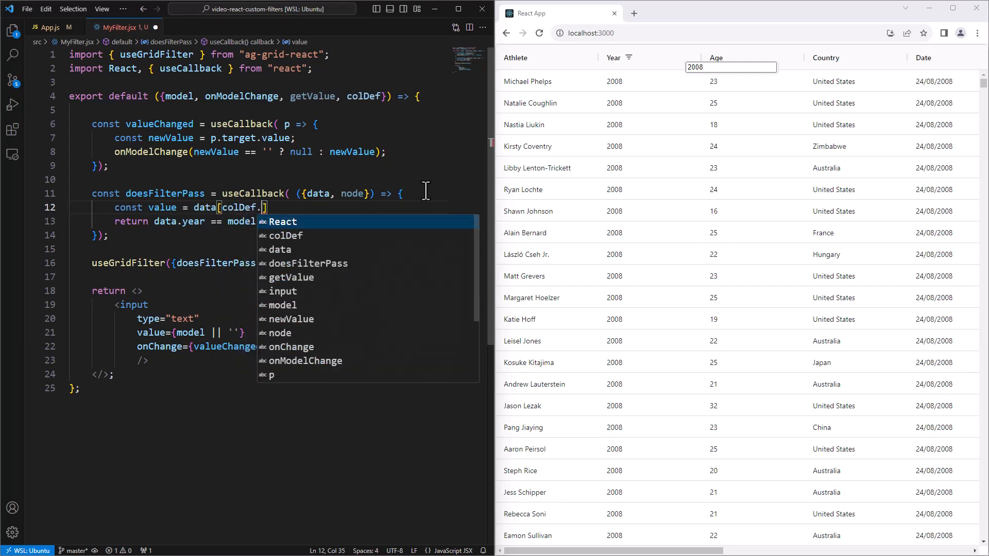
pyautogui.write('field')
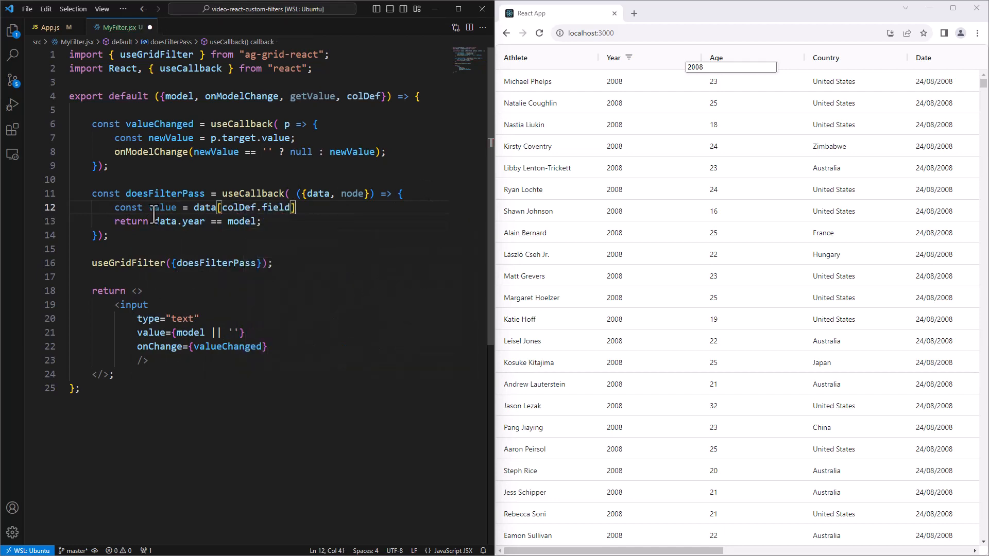
pyautogui.doubleClick(162, 207)
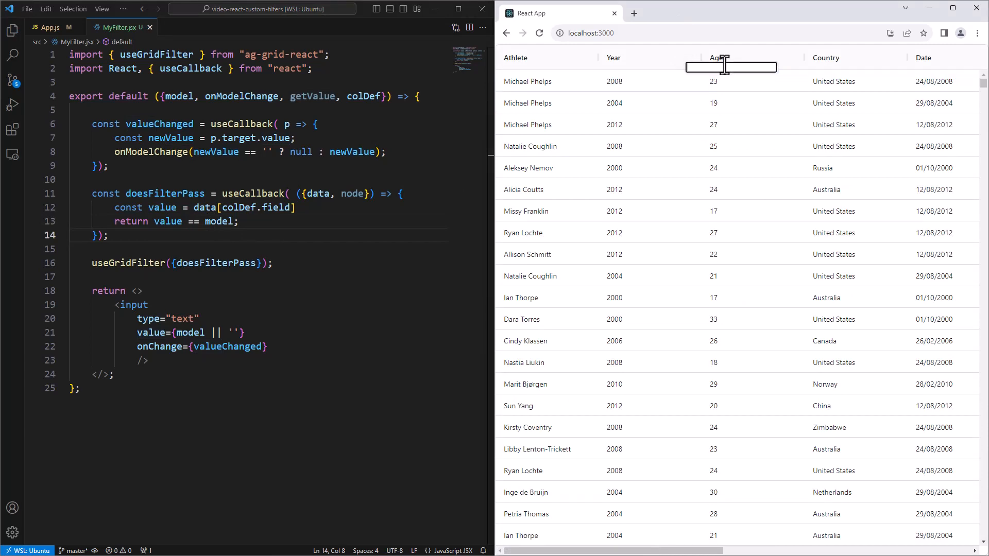
pyautogui.write('2004')
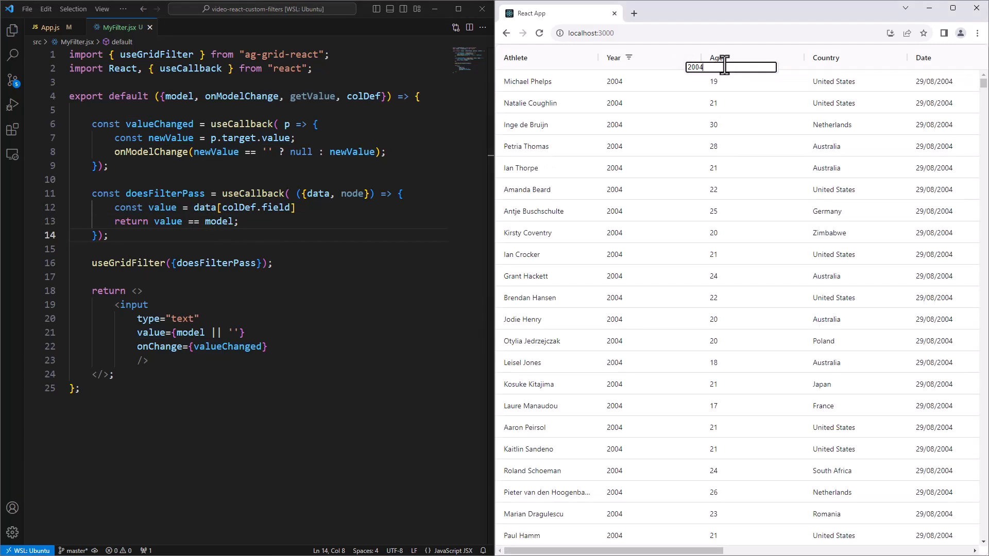
pyautogui.click(318, 208)
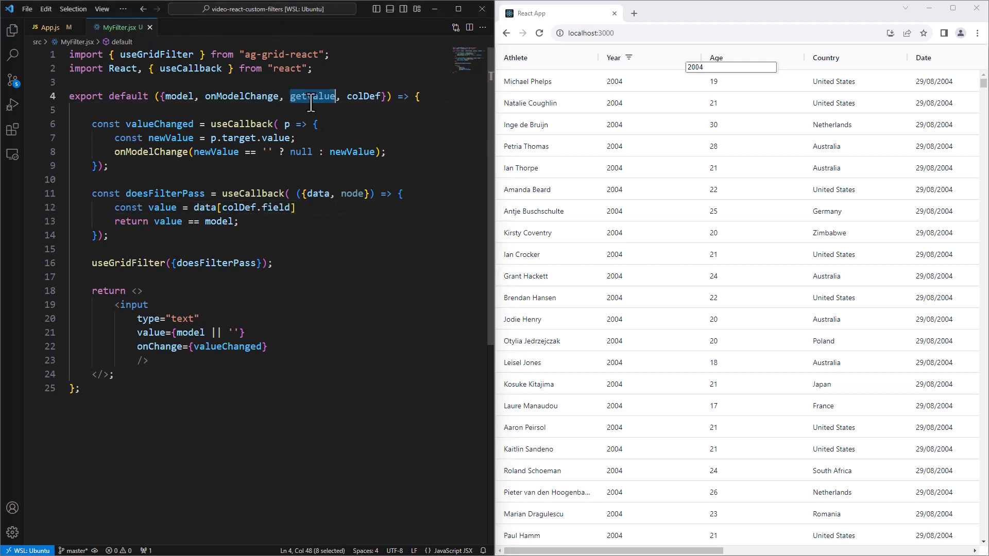
# Replace the field lookup with const value = getValue(node) and keep returning value == model.
pyautogui.click(403, 193)
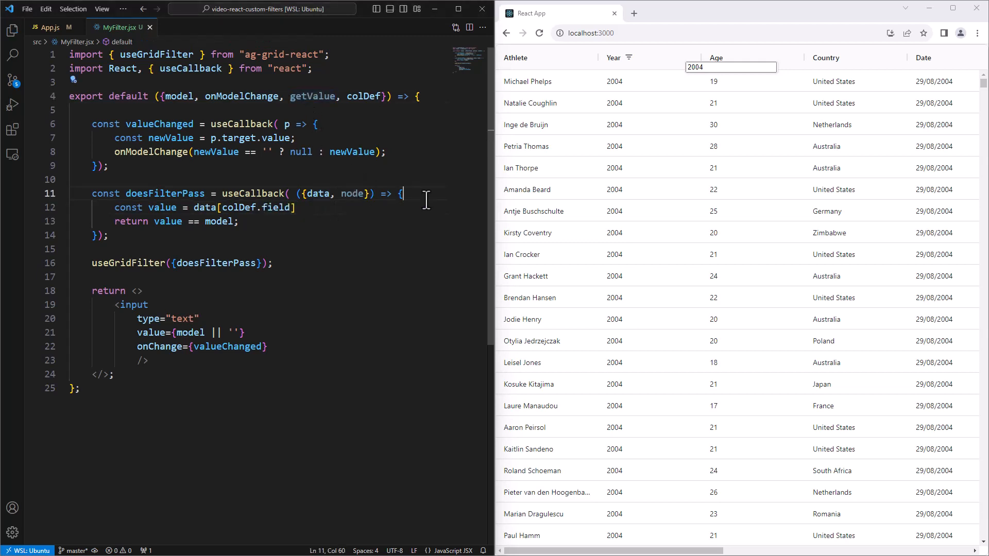
pyautogui.write('const value =')
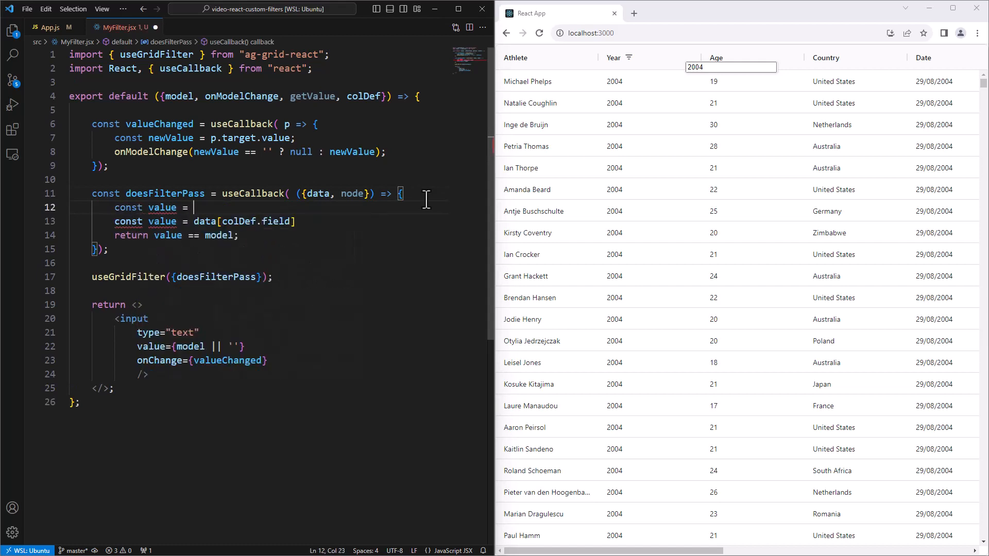
pyautogui.write('getValue(node);')
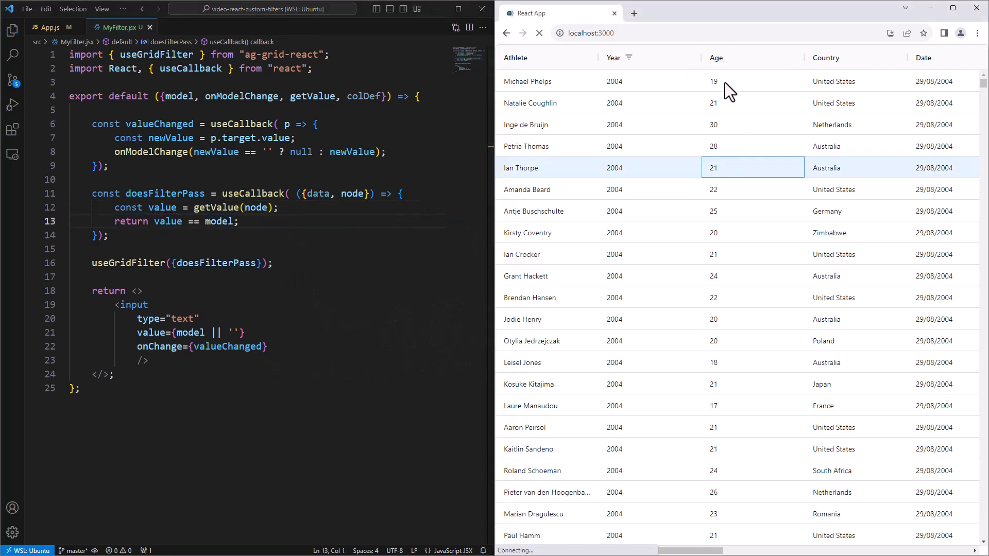
pyautogui.write('2')
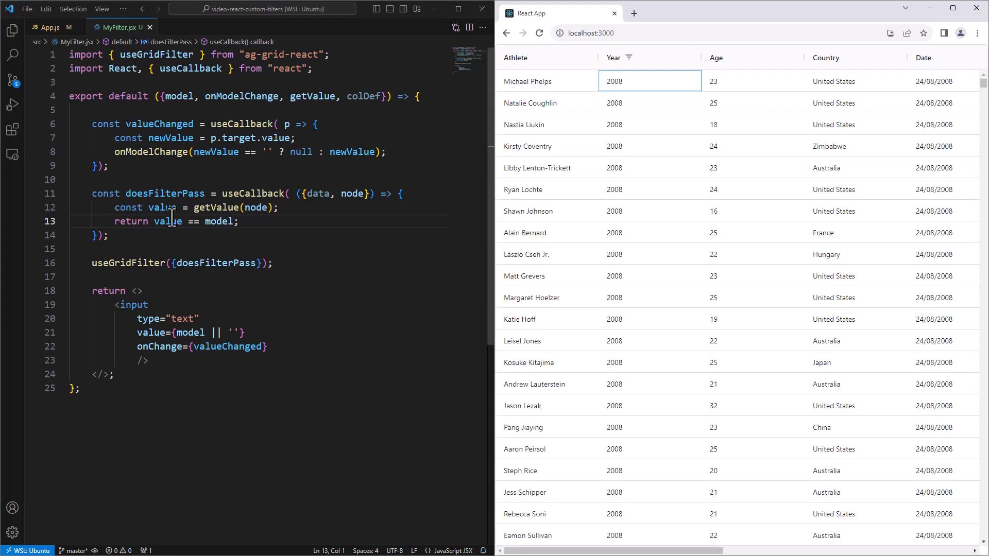
pyautogui.doubleClick(215, 207)
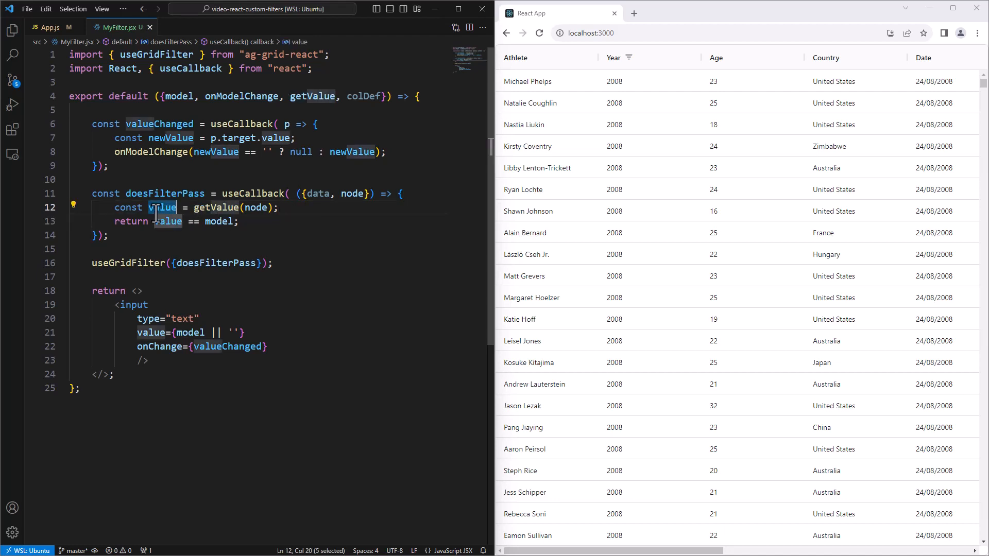
pyautogui.click(151, 221)
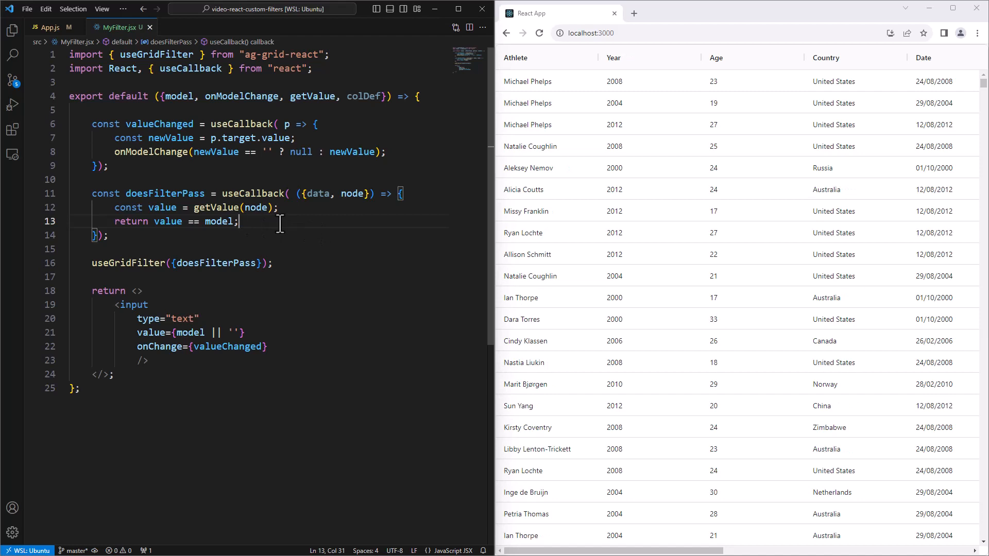
# Add filter: MyFilter to the age column definition in App.js.
pyautogui.click(48, 26)
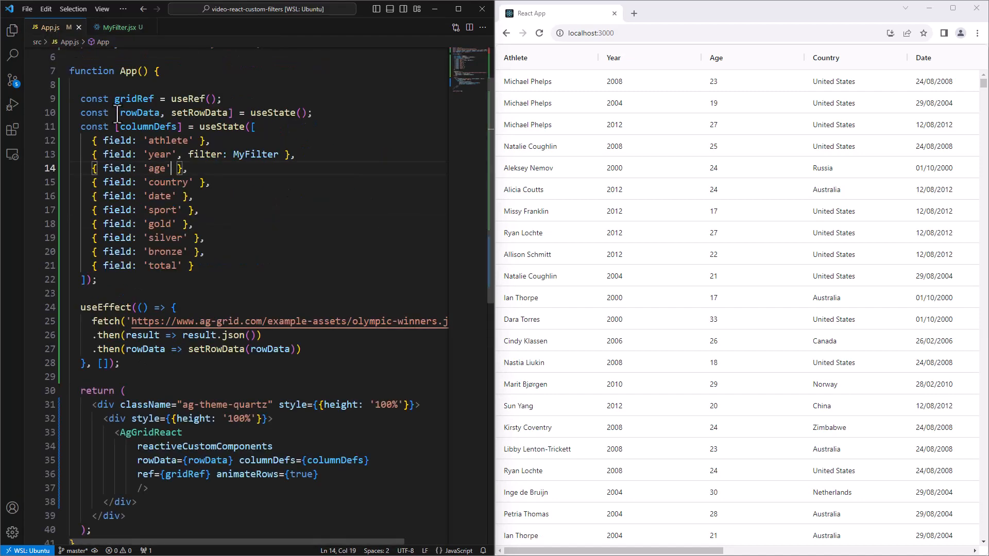
pyautogui.moveTo(241, 191)
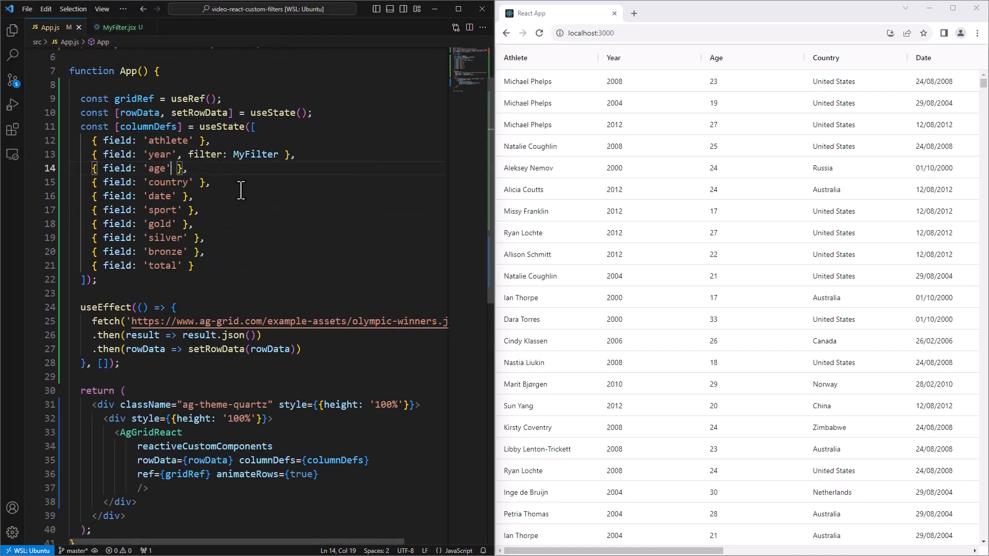
pyautogui.write(', filter: MyFilter')
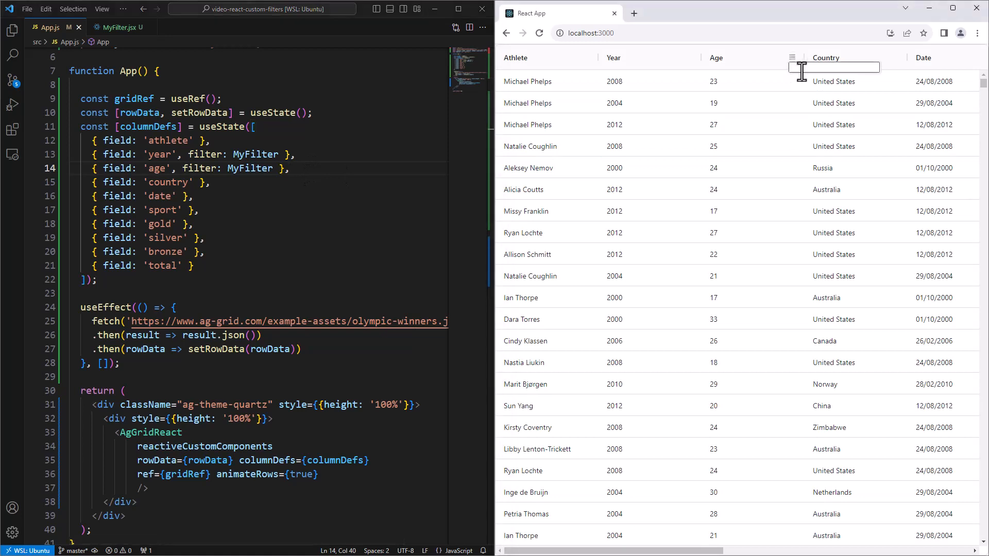
# Test in the grid by filtering Age to 23 and Year to 2008, then return to the editor.
pyautogui.write('23')
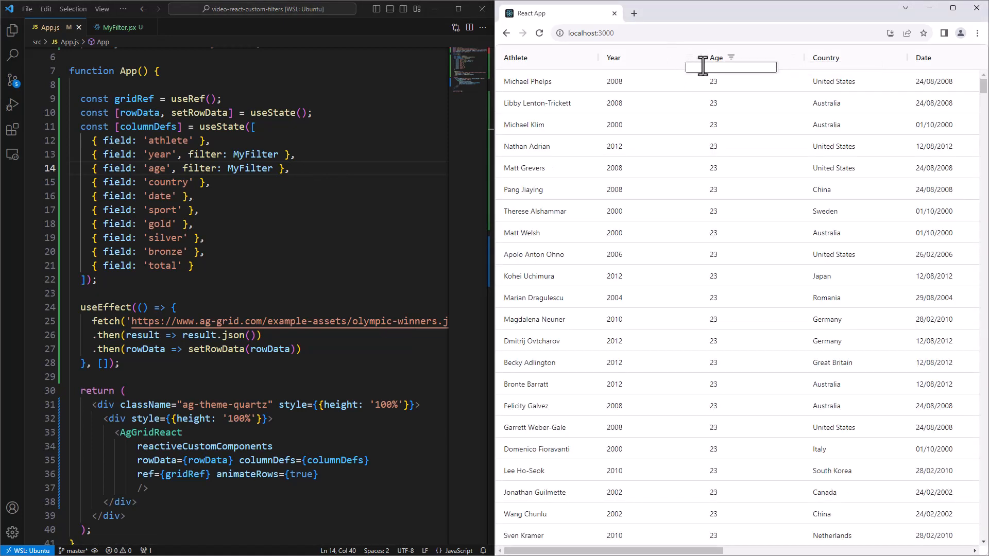
pyautogui.write('2008')
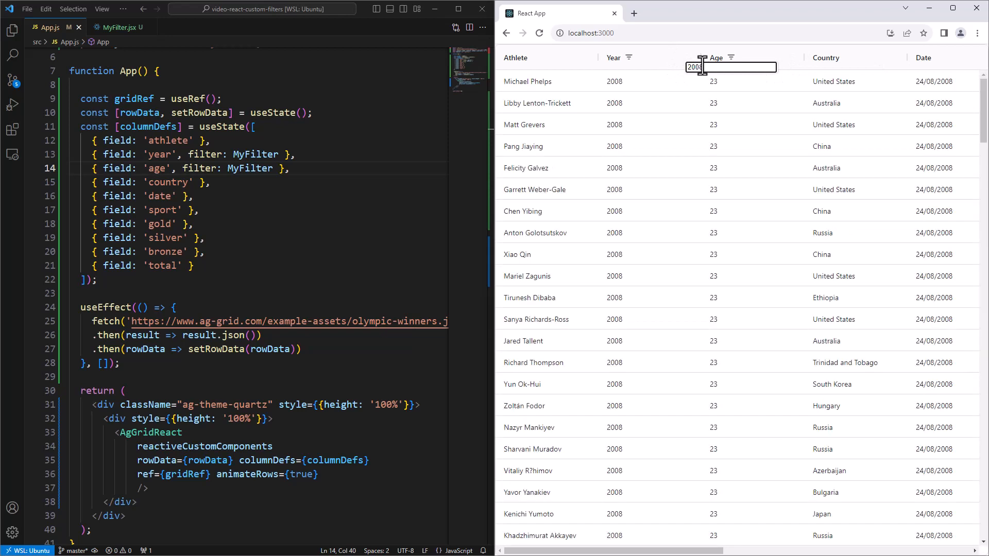
pyautogui.click(639, 80)
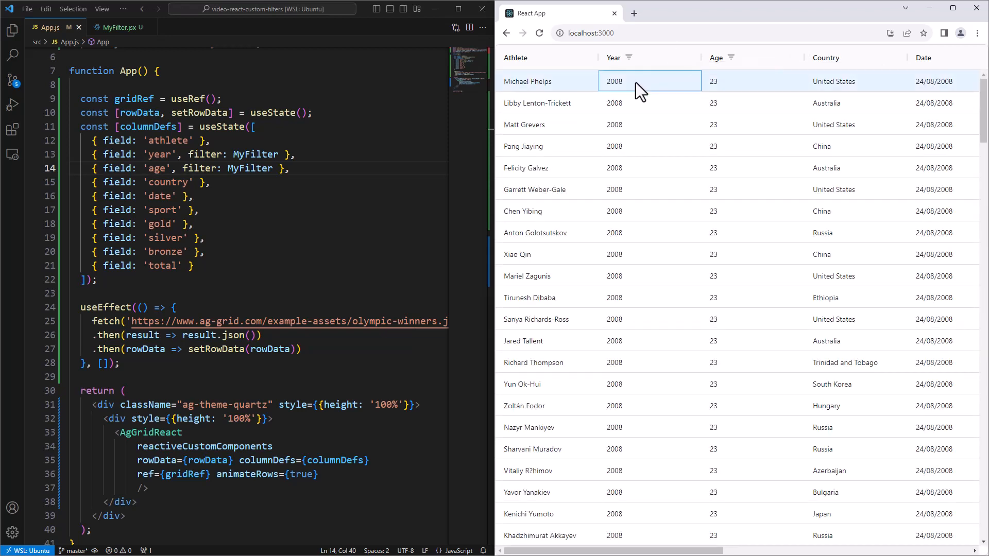
pyautogui.click(752, 80)
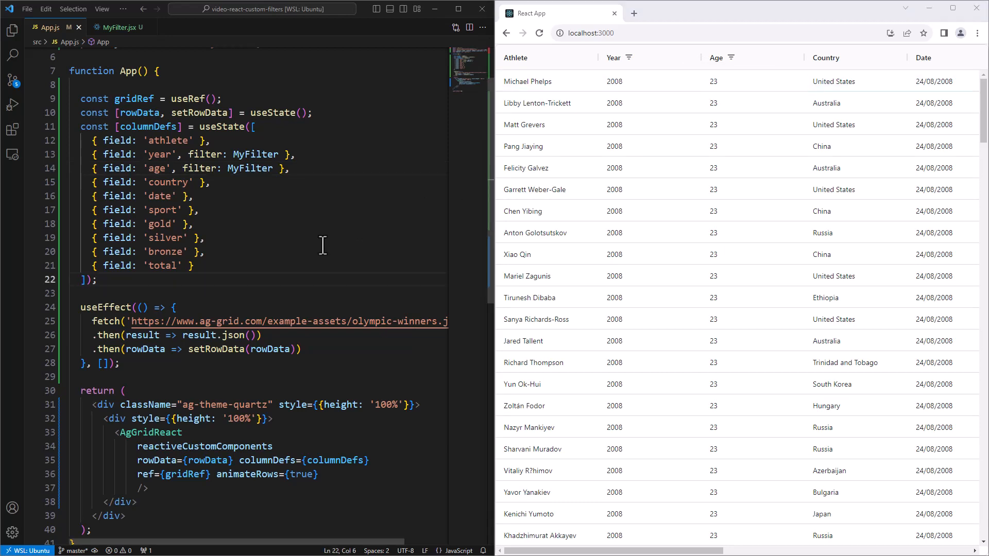
pyautogui.moveTo(322, 245)
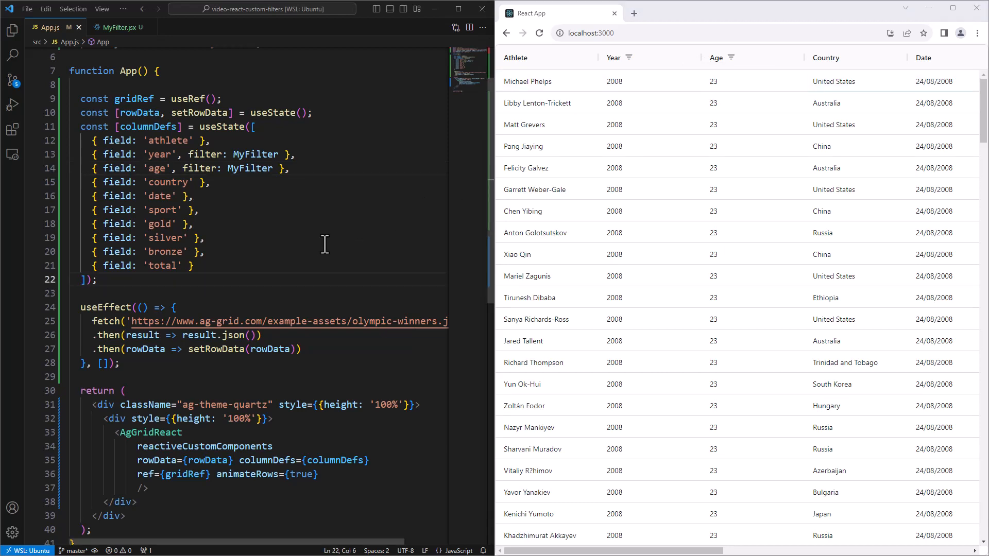
# Add an <h3>{title}</h3> heading above the input in MyFilter.jsx.
pyautogui.click(107, 27)
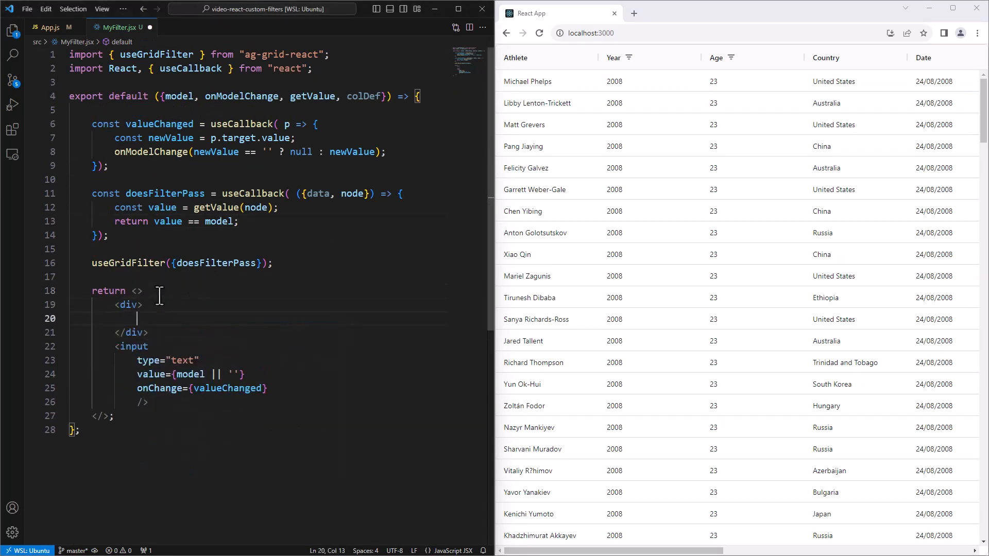
pyautogui.write('<h3')
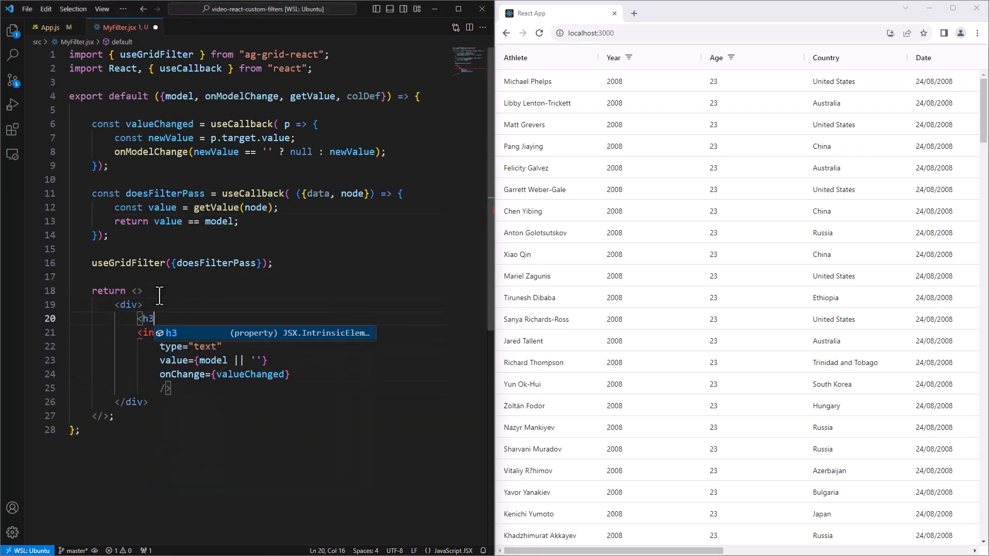
pyautogui.write('>{title}</h3>')
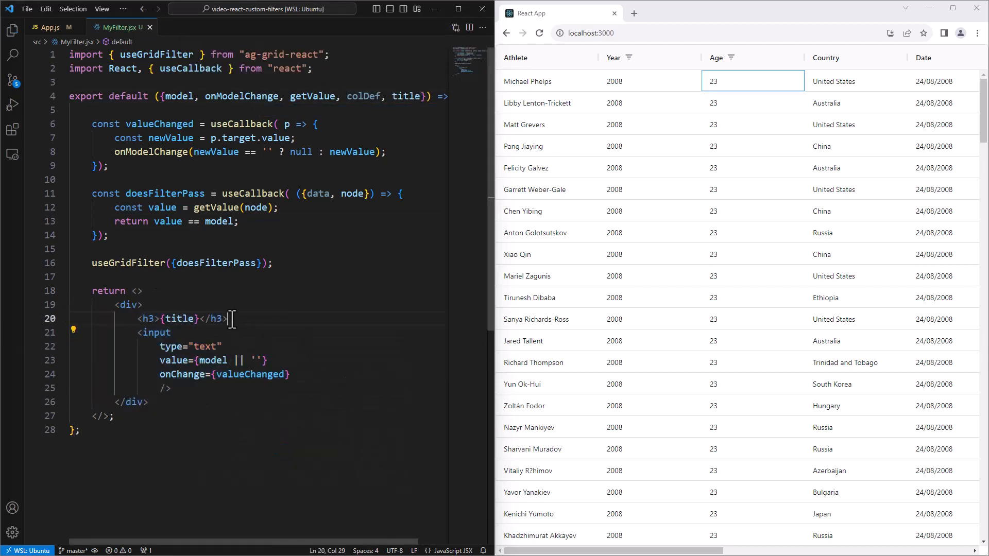
# Destructure title from the component props so the heading can render it.
pyautogui.doubleClick(180, 318)
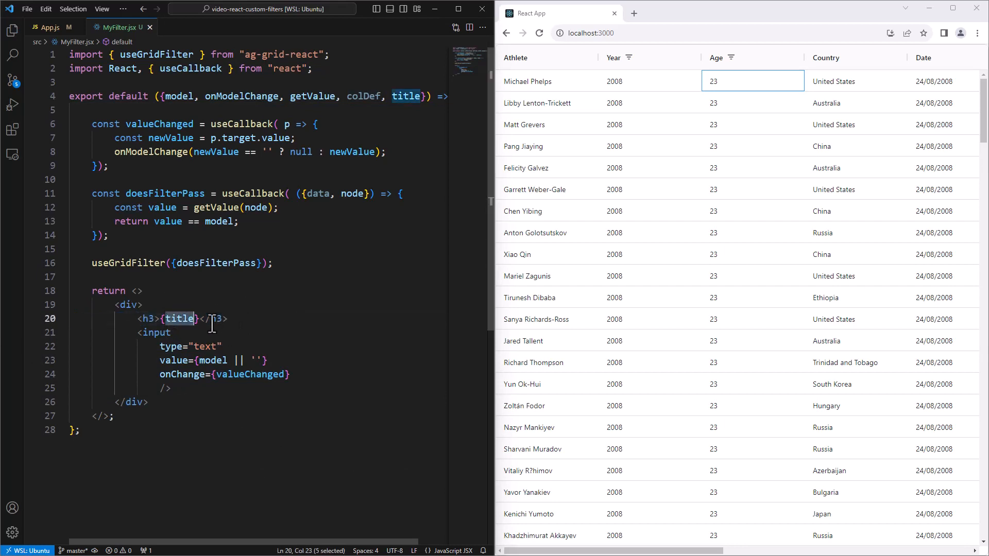
pyautogui.doubleClick(405, 96)
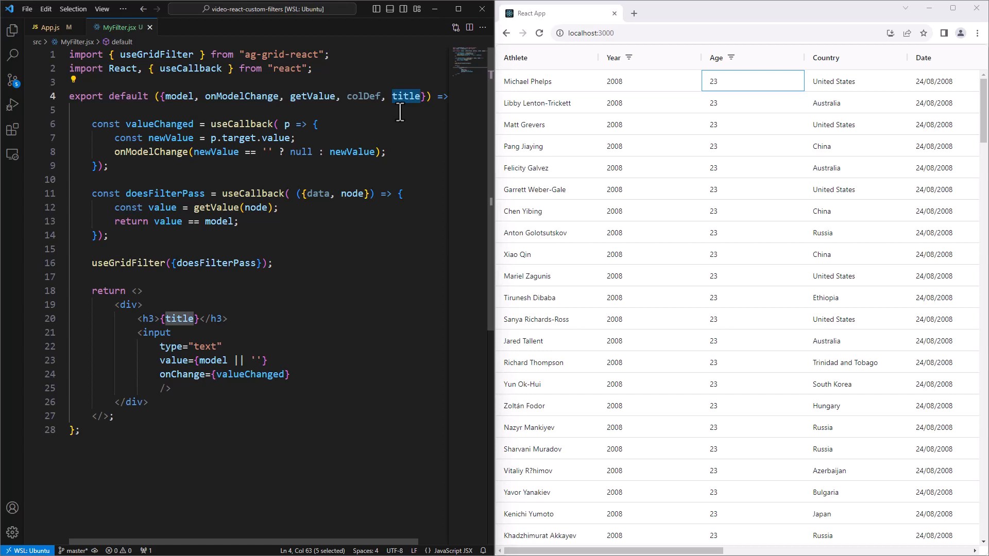
pyautogui.click(48, 27)
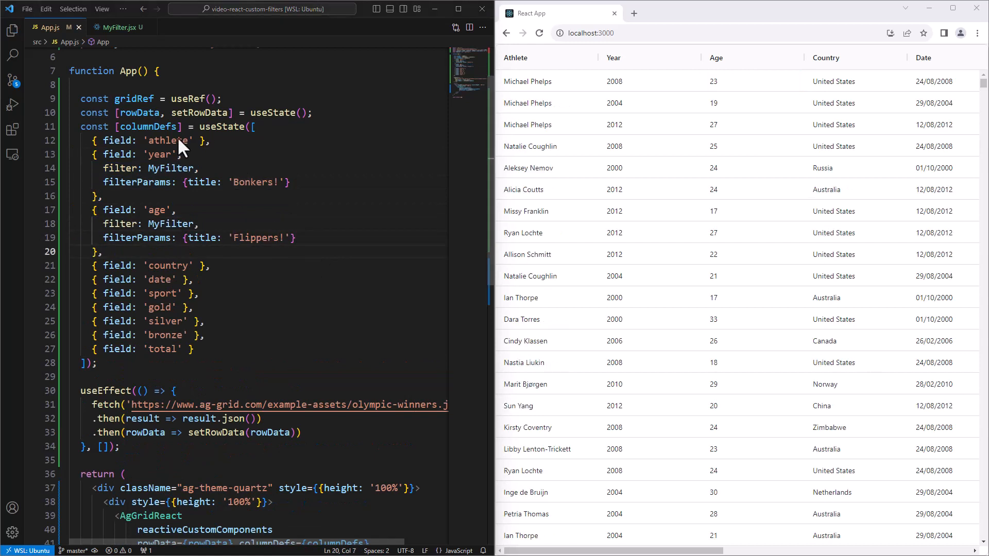
# Review filterParams titles 'Bonkers!' for year and 'Flippers!' for age in App.js.
pyautogui.doubleClick(163, 154)
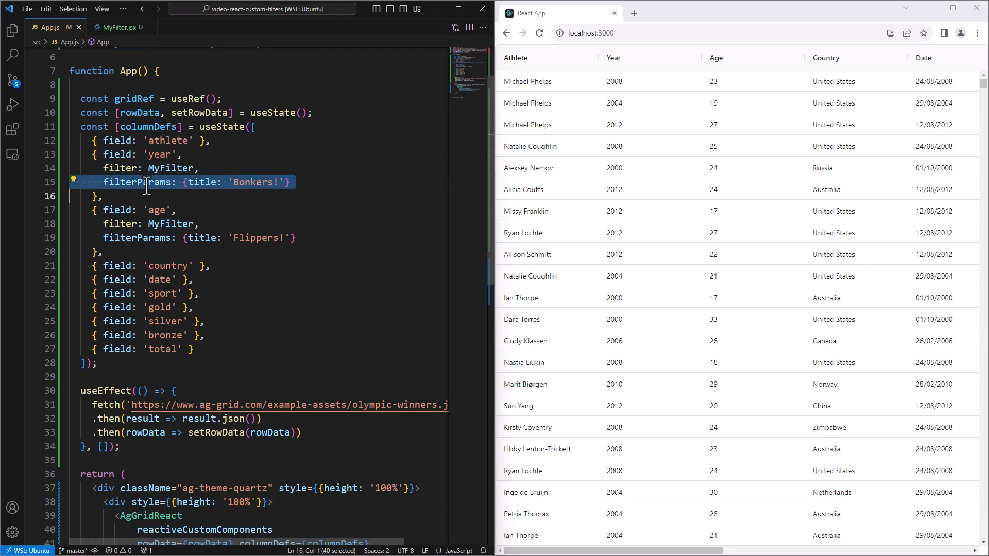
pyautogui.doubleClick(246, 182)
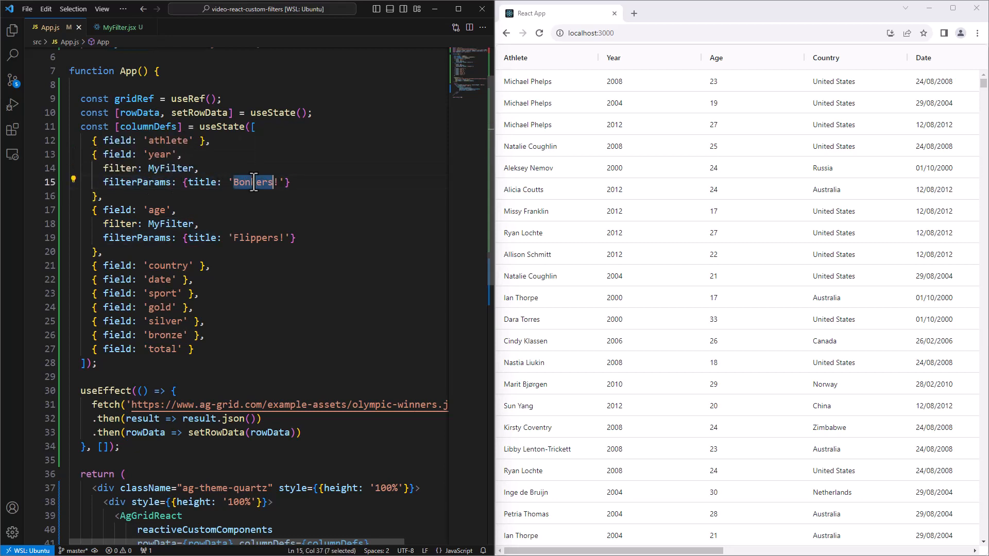
pyautogui.doubleClick(154, 210)
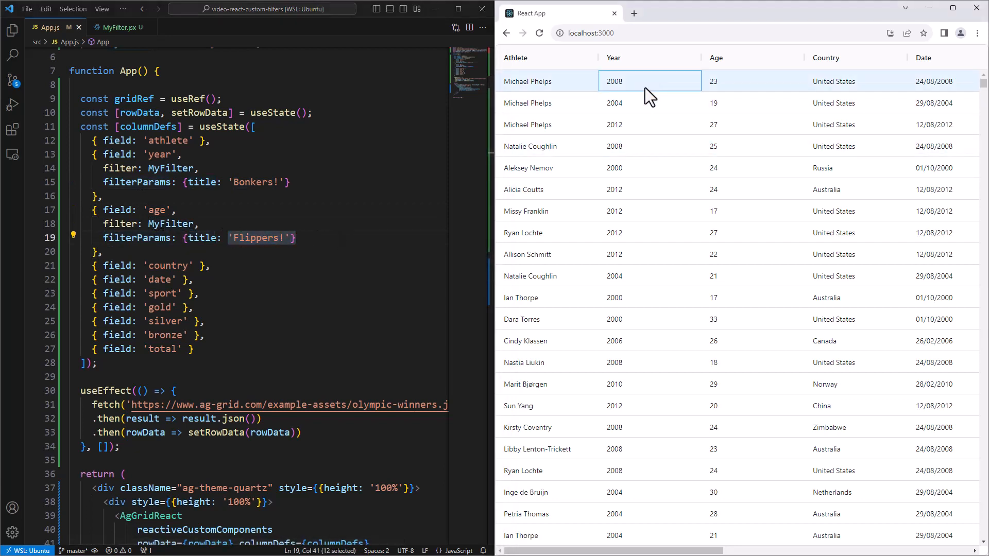
# Check the Age column's filter popup in the browser shows the 'Flippers!' heading.
pyautogui.click(689, 57)
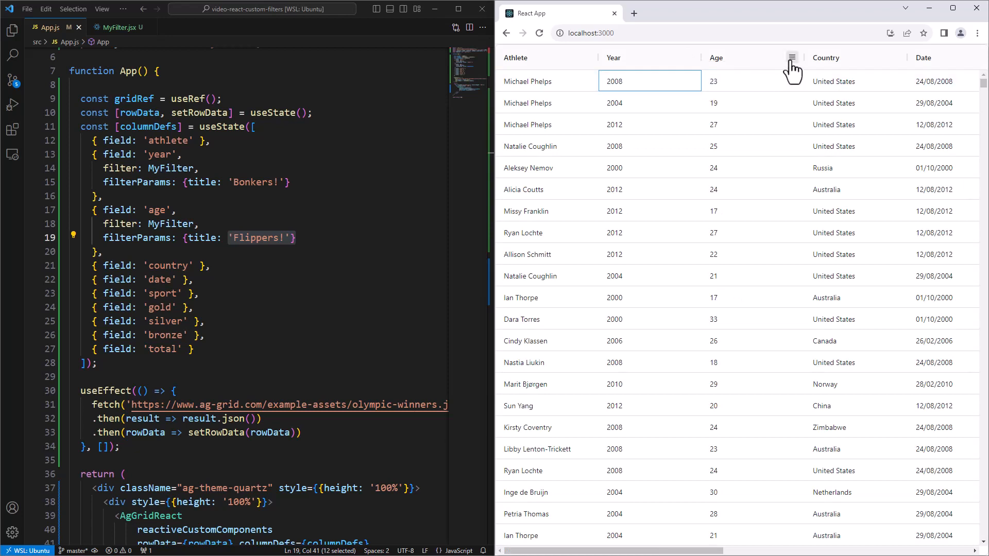
pyautogui.click(792, 57)
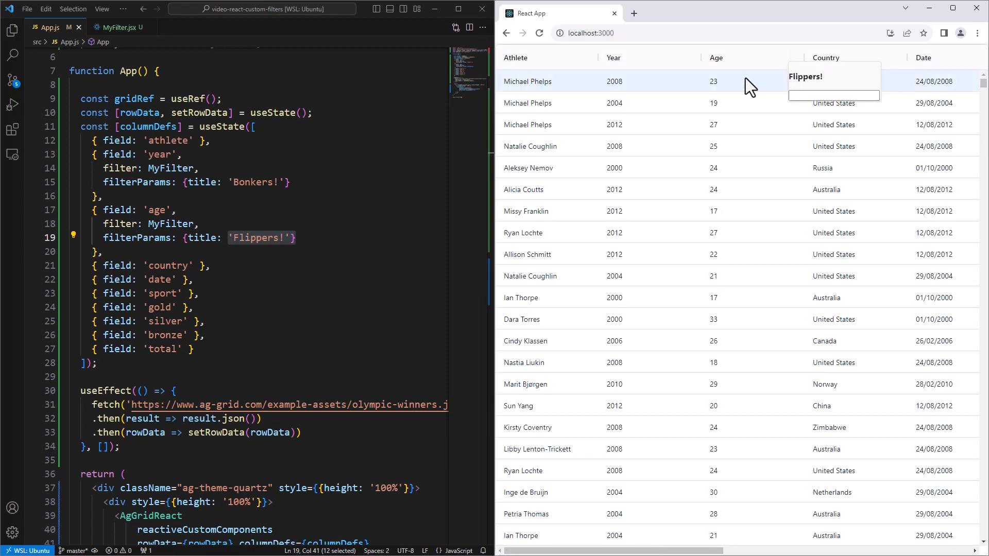
pyautogui.click(649, 80)
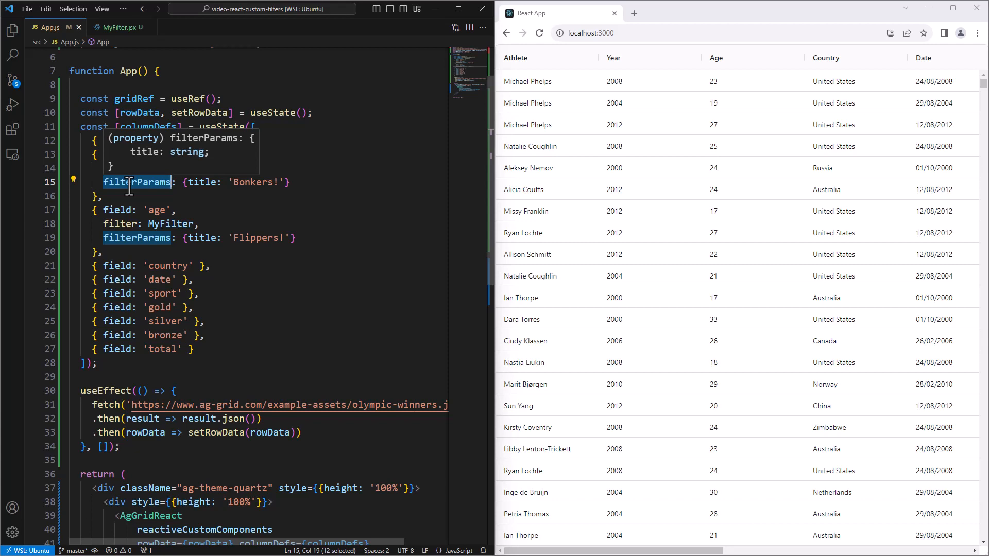
# Highlight the title prop in MyFilter.jsx's component parameters to trace it to the h3 heading.
pyautogui.click(117, 27)
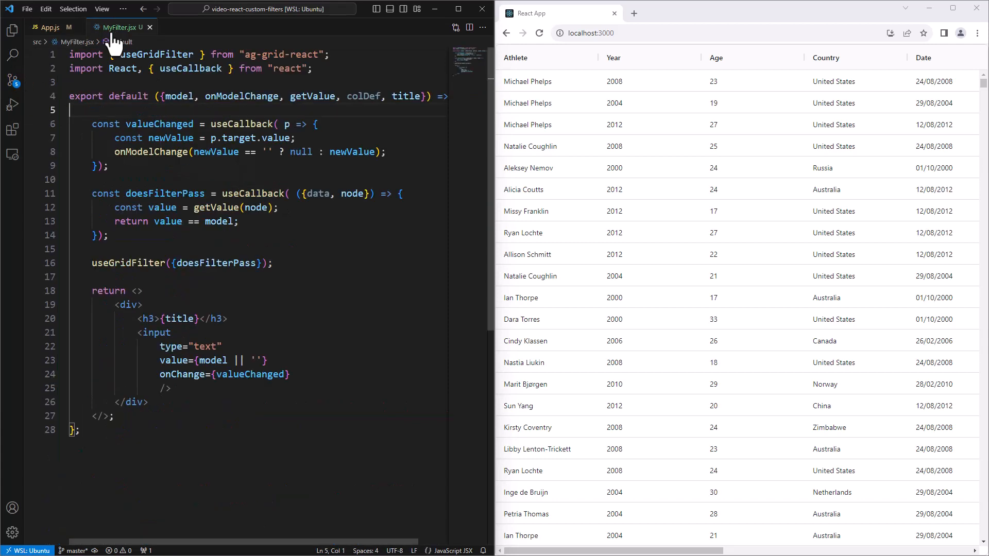
pyautogui.doubleClick(404, 96)
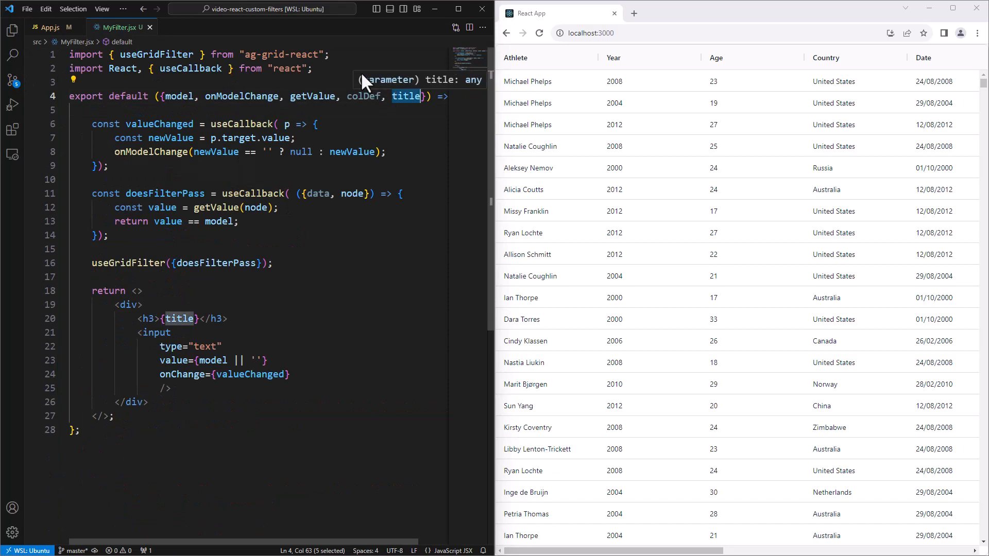
pyautogui.moveTo(349, 277)
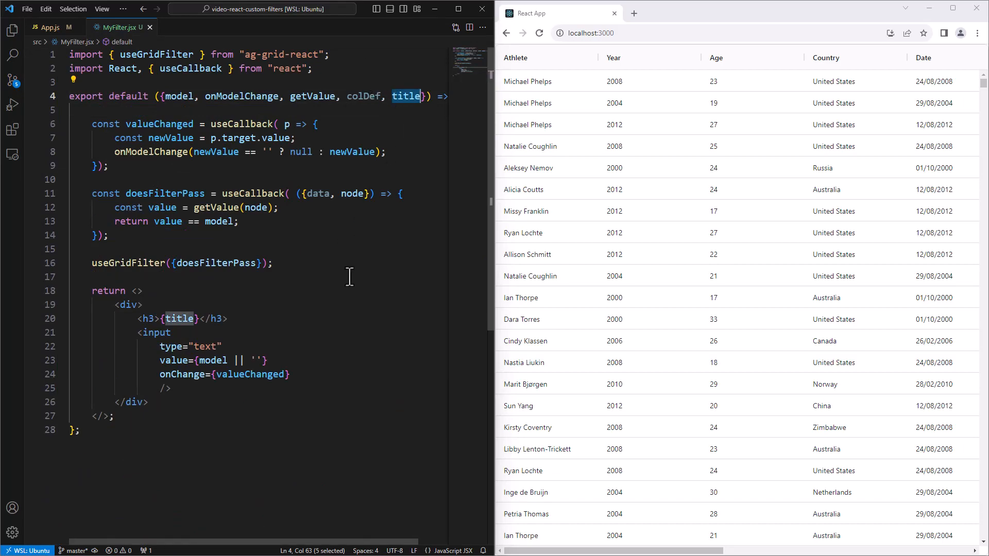